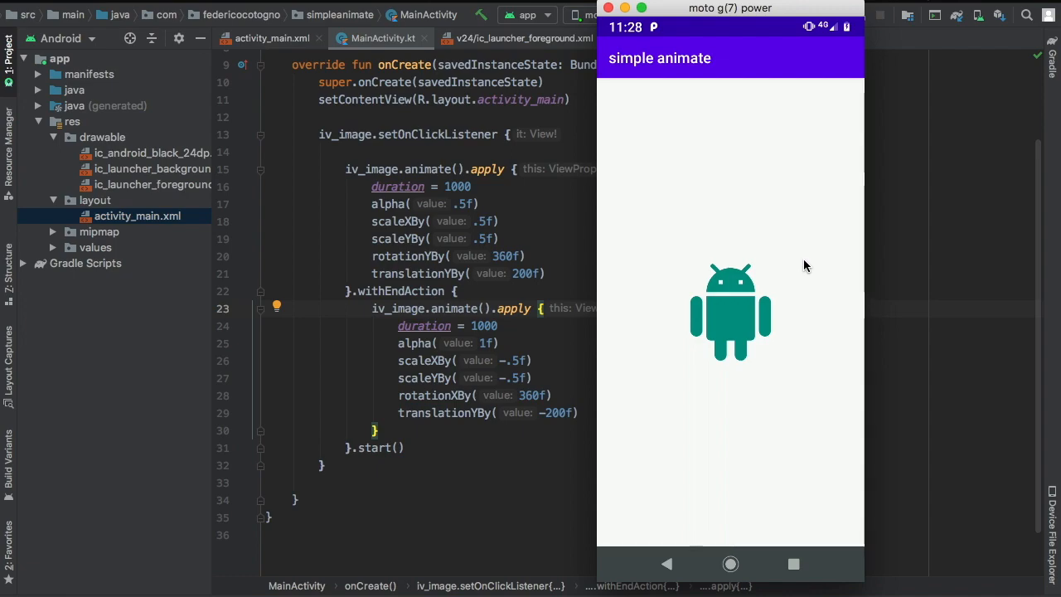
{"action": "mouse_move", "coordinate": [718, 277]}
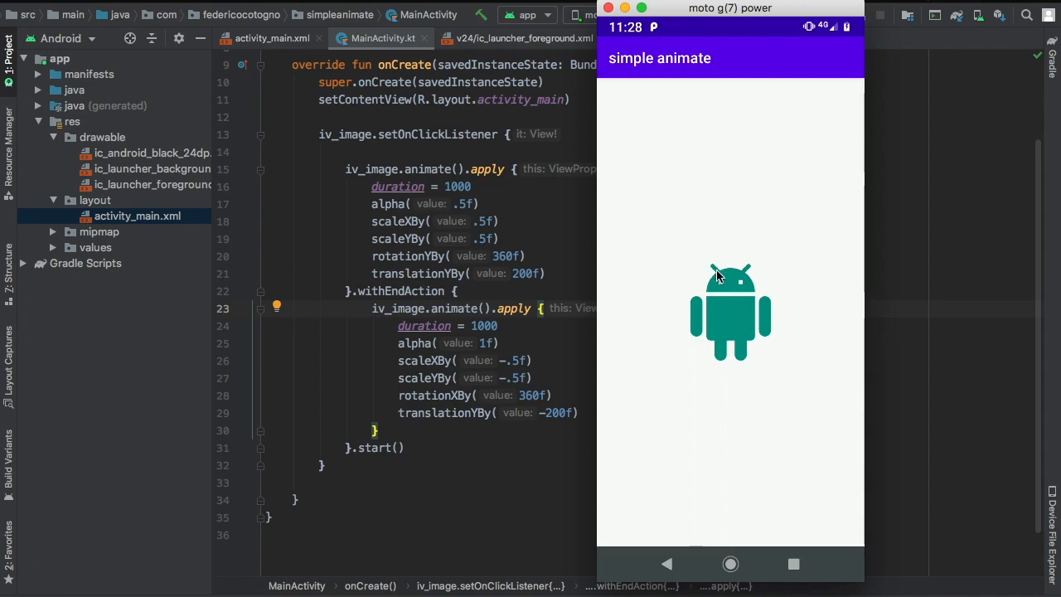
{"action": "mouse_move", "coordinate": [750, 318]}
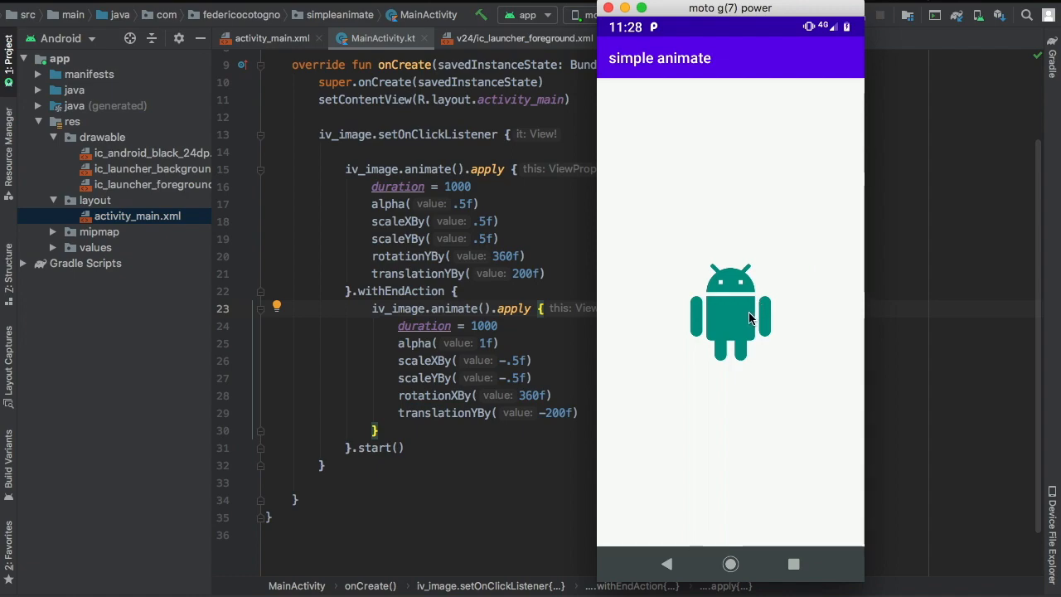
Tap the figure on the phone a few times to preview the finished spin animation.
{"action": "left_click", "coordinate": [729, 312]}
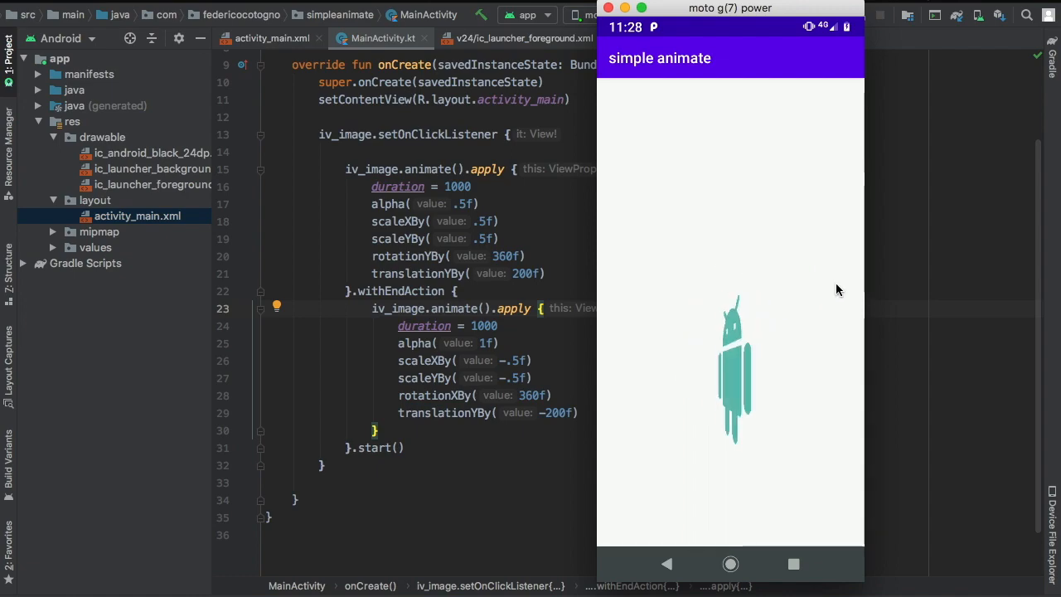
{"action": "left_click", "coordinate": [733, 368]}
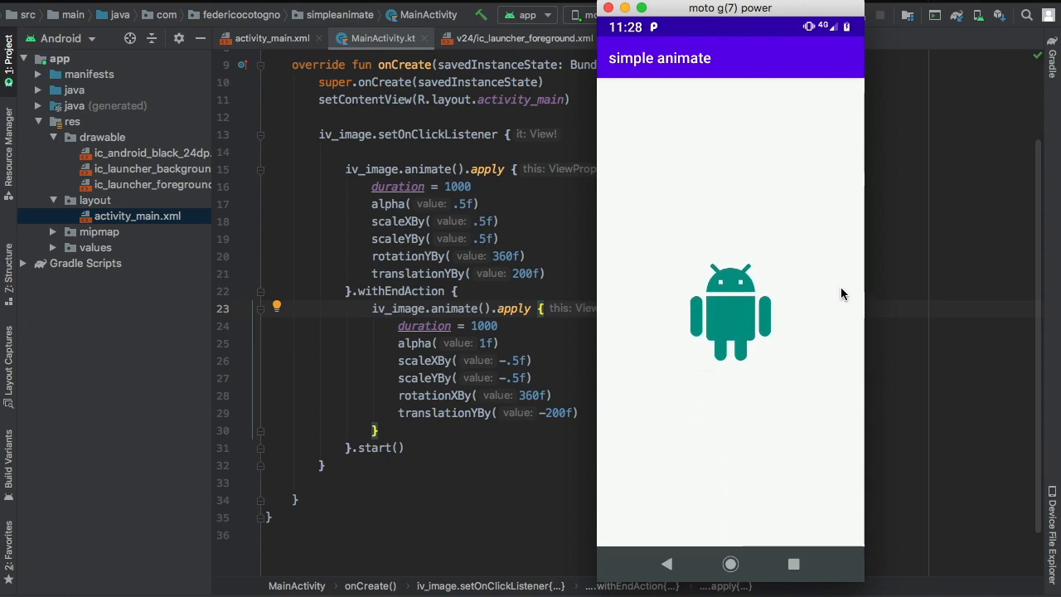
{"action": "left_click", "coordinate": [730, 312]}
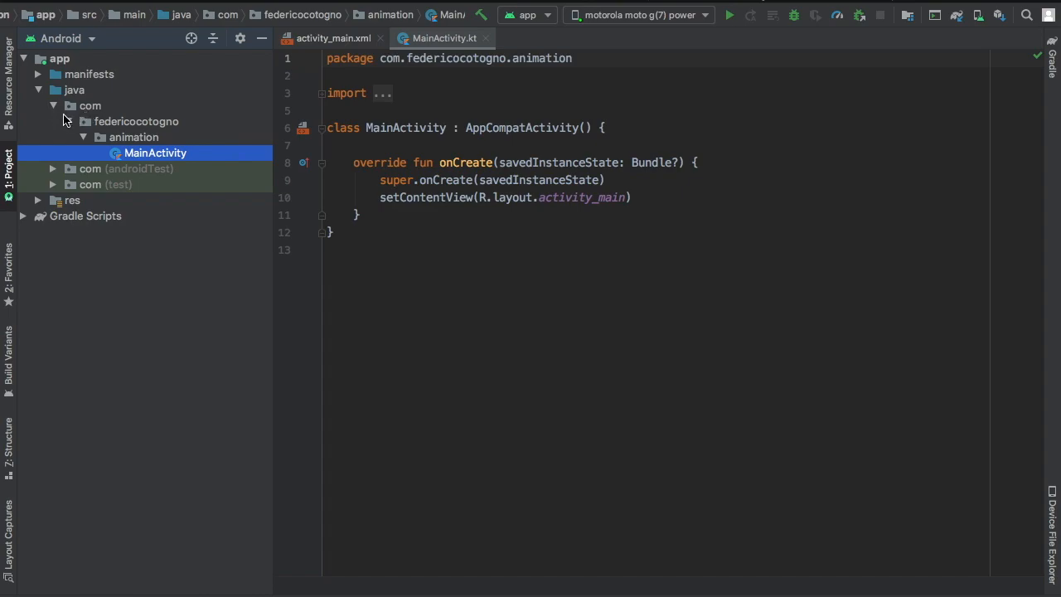
{"action": "mouse_move", "coordinate": [41, 201]}
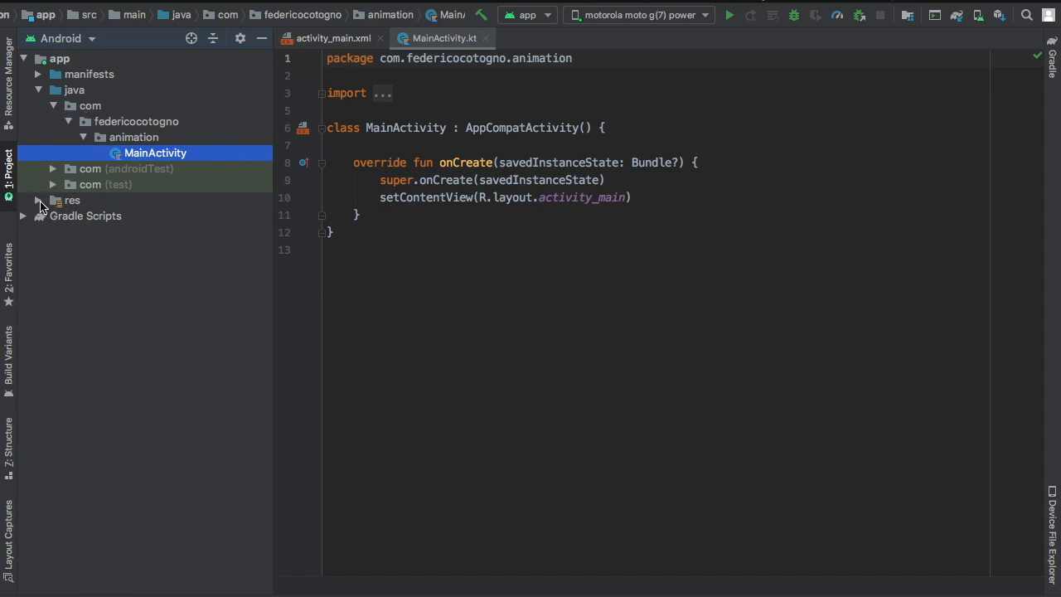
Expand the res and drawable folders in the Project panel.
{"action": "left_click", "coordinate": [36, 199]}
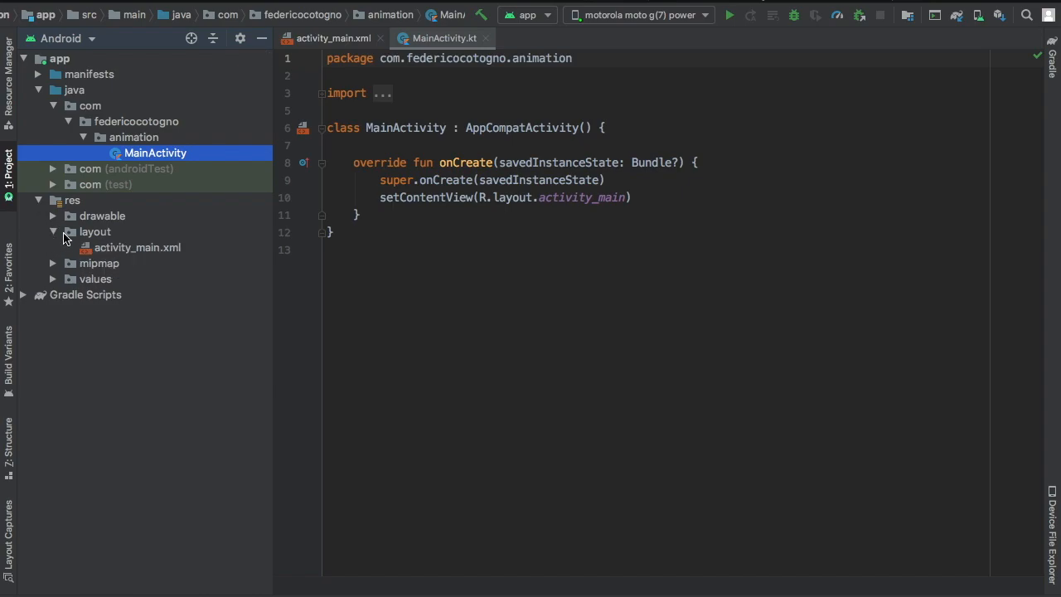
{"action": "left_click", "coordinate": [102, 215]}
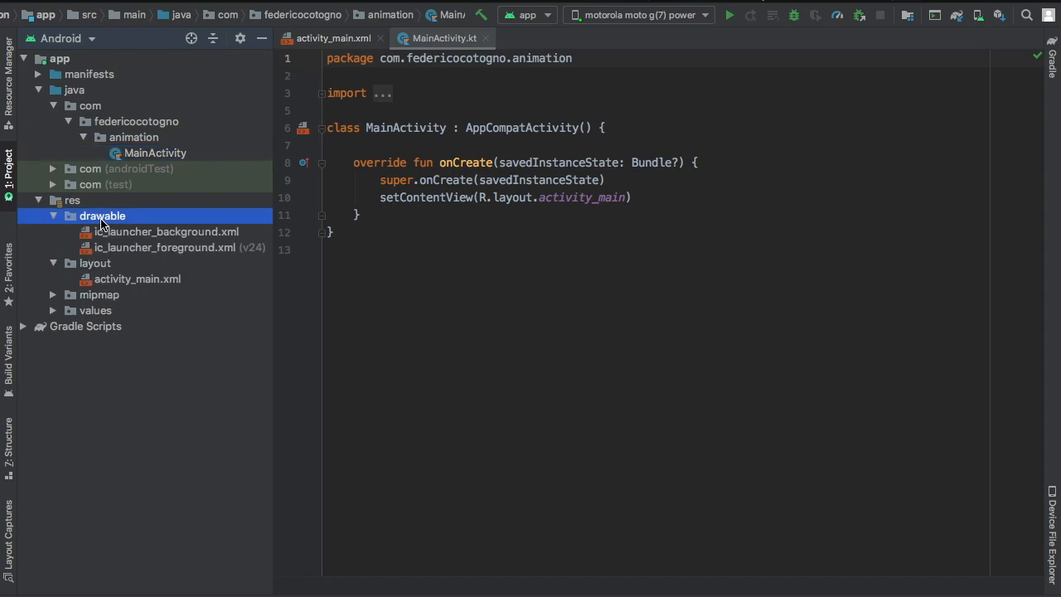
Create a new vector asset ic_cake_black_24dp.xml from the 'cake' clip art in drawable.
{"action": "right_click", "coordinate": [103, 216]}
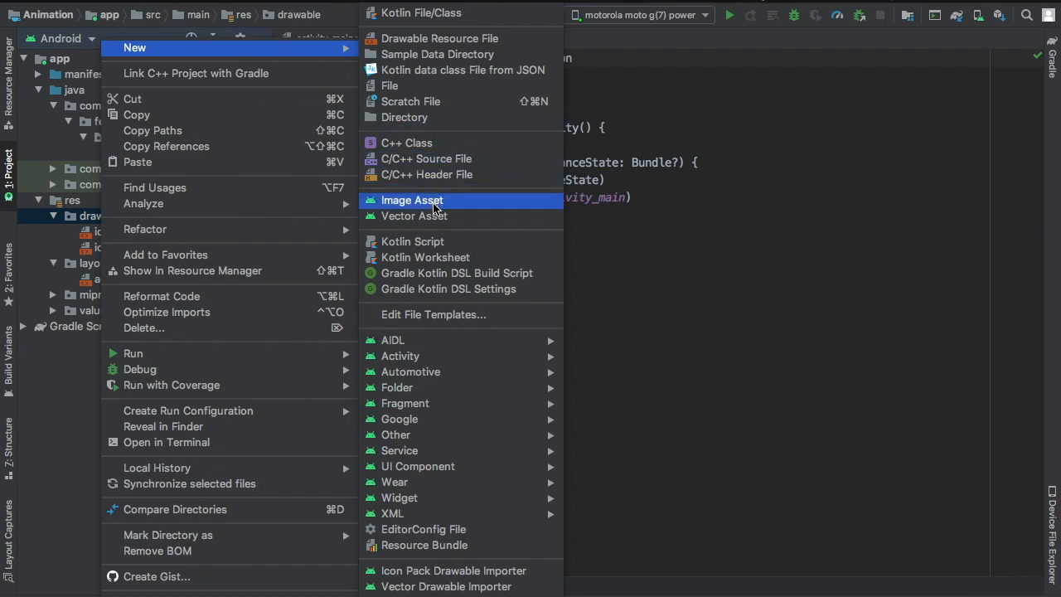
{"action": "left_click", "coordinate": [415, 215]}
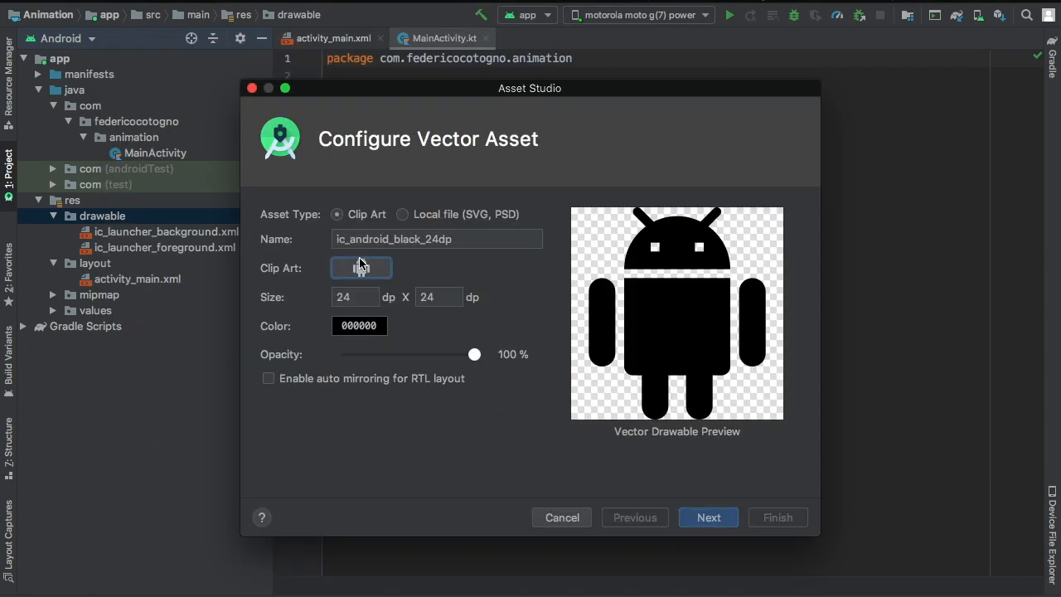
{"action": "left_click", "coordinate": [360, 267]}
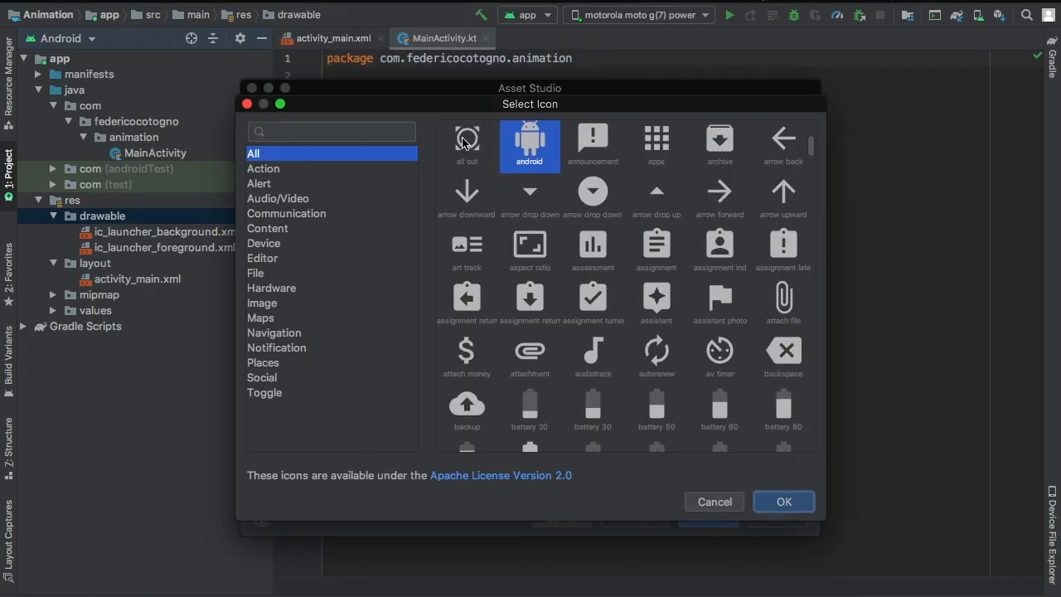
{"action": "type", "text": "cake"}
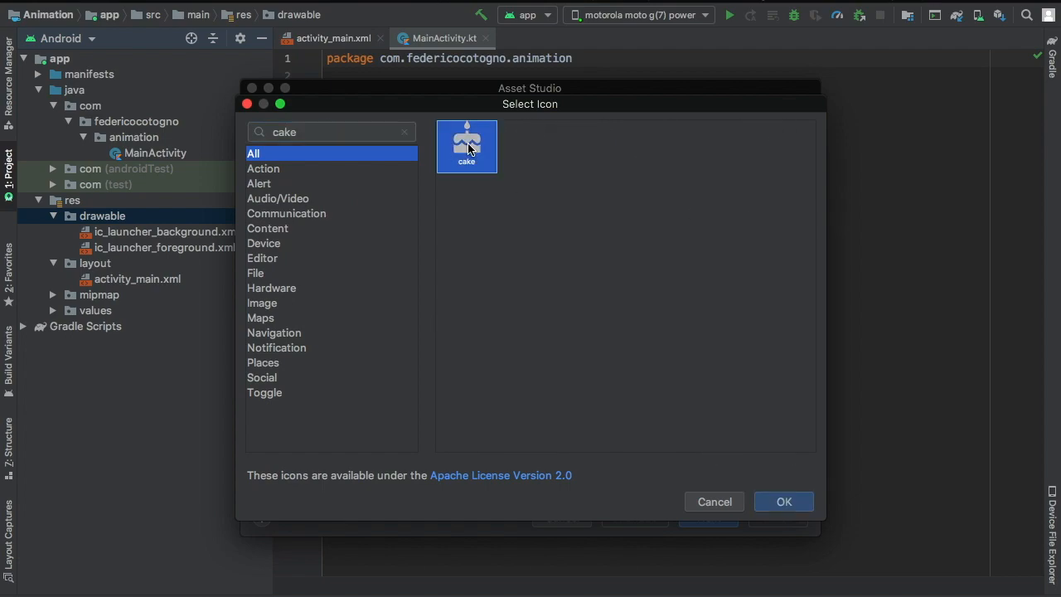
{"action": "left_click", "coordinate": [783, 501]}
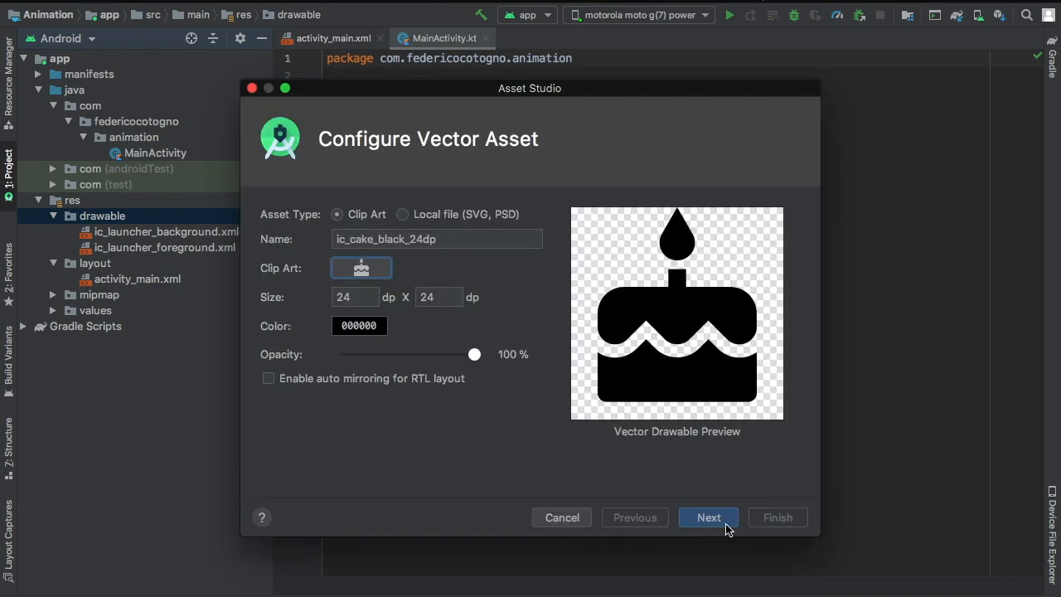
{"action": "left_click", "coordinate": [708, 518]}
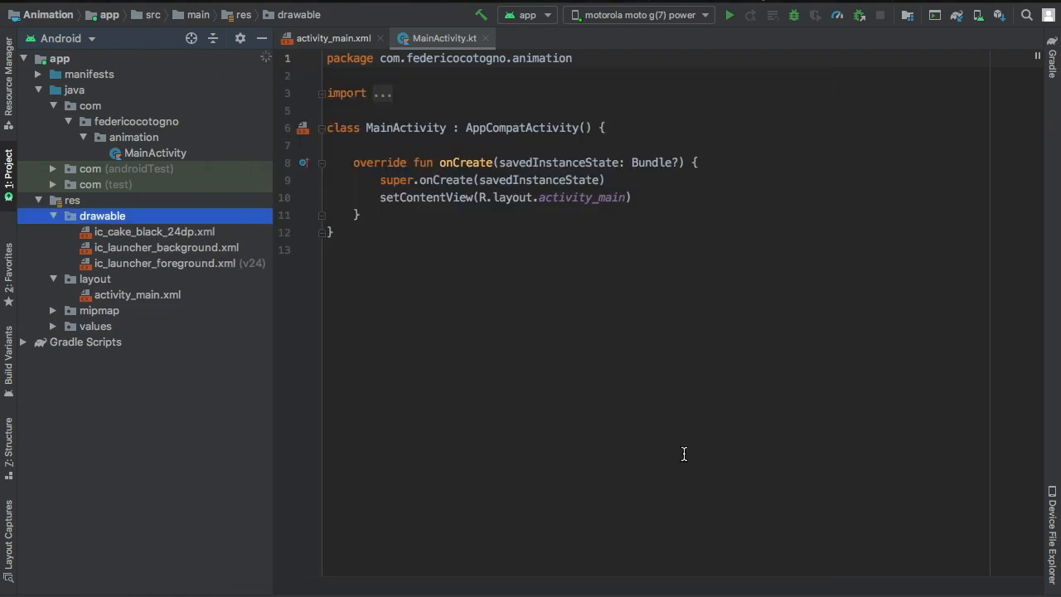
Change the cake drawable's fillColor from black to a Material palette colour.
{"action": "double_click", "coordinate": [154, 232]}
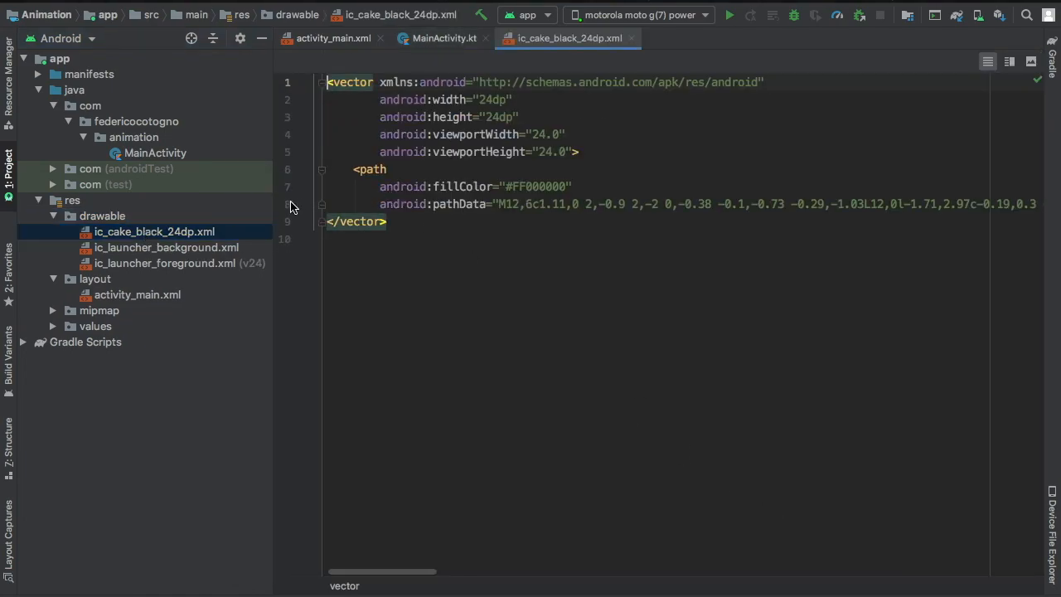
{"action": "left_click", "coordinate": [302, 186]}
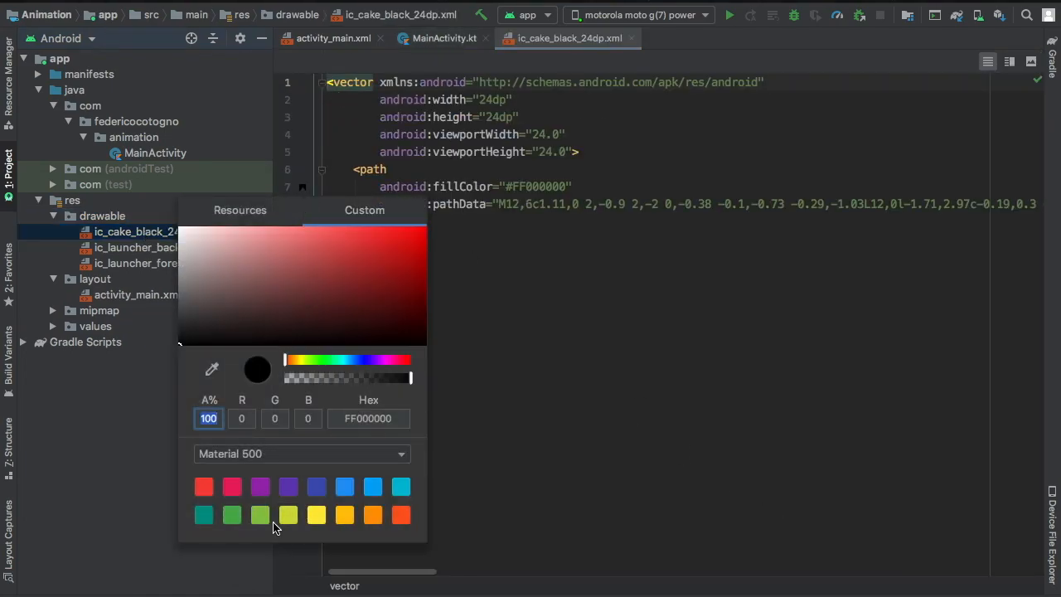
{"action": "left_click", "coordinate": [345, 487]}
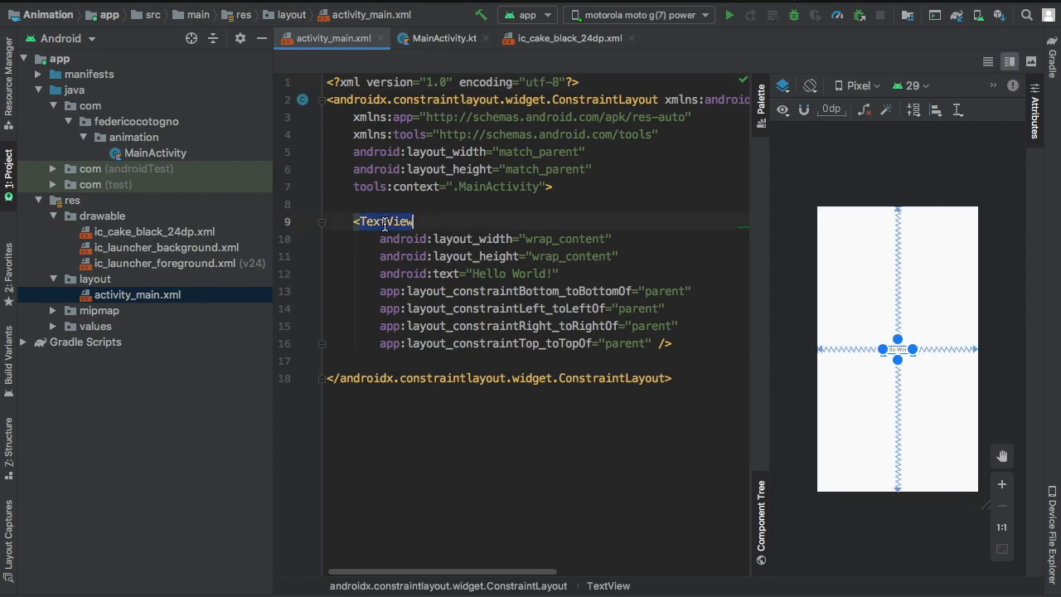
Turn the TextView into a 100sp by 100sp ImageView showing the cake drawable.
{"action": "type", "text": "ImageView"}
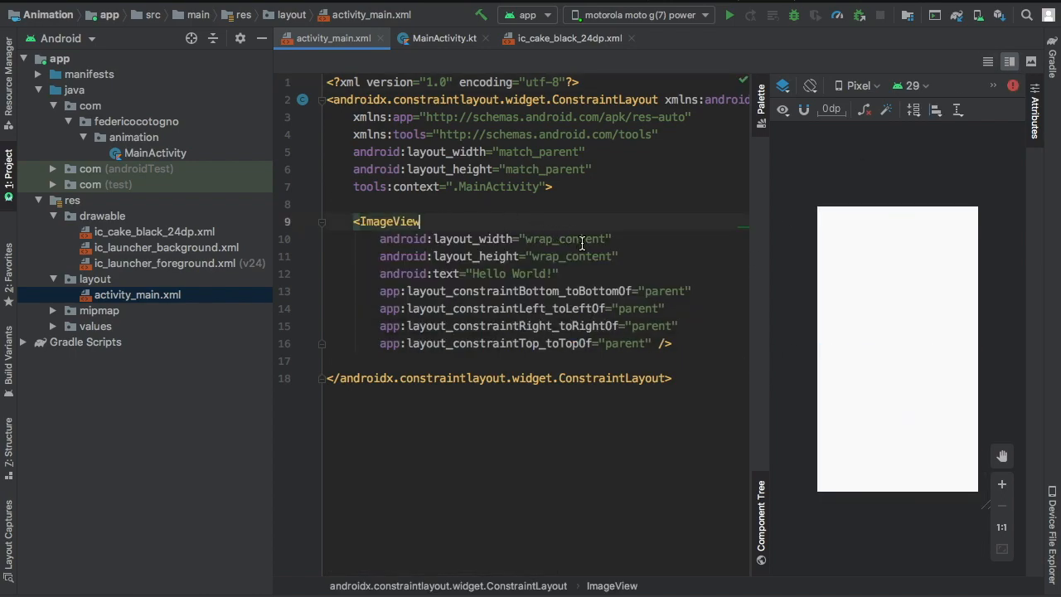
{"action": "type", "text": "100sp"}
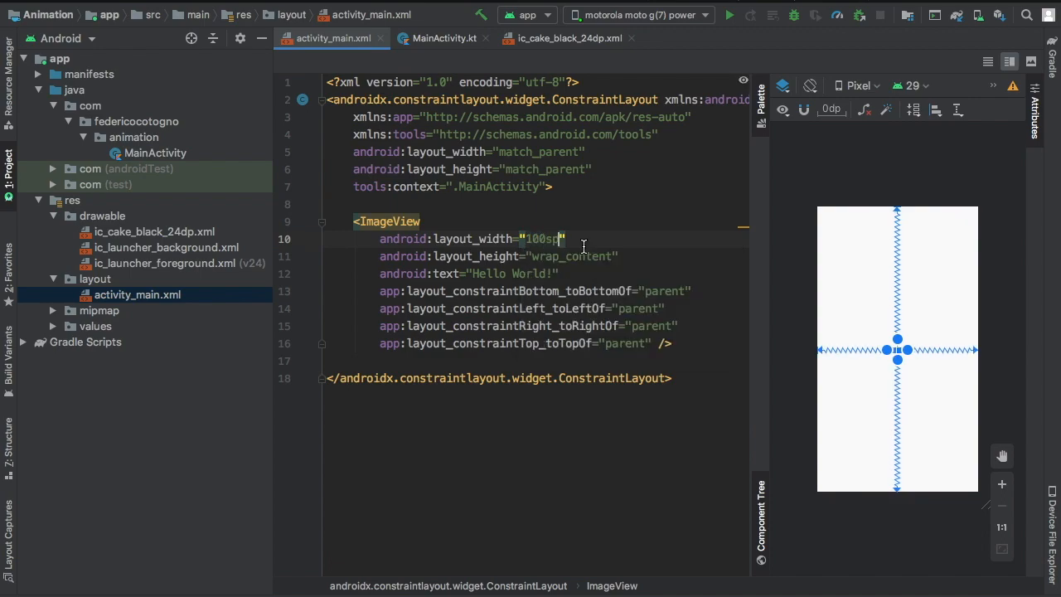
{"action": "type", "text": "100sp"}
{"action": "left_click", "coordinate": [471, 274]}
{"action": "type", "text": "android:src=\""}
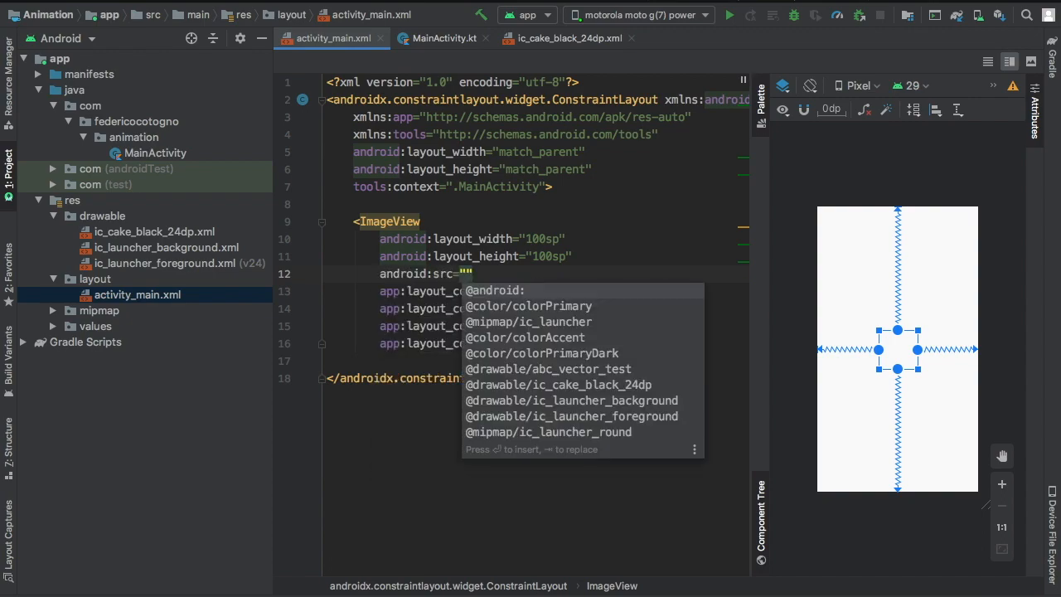
{"action": "mouse_move", "coordinate": [577, 384]}
{"action": "type", "text": "i"}
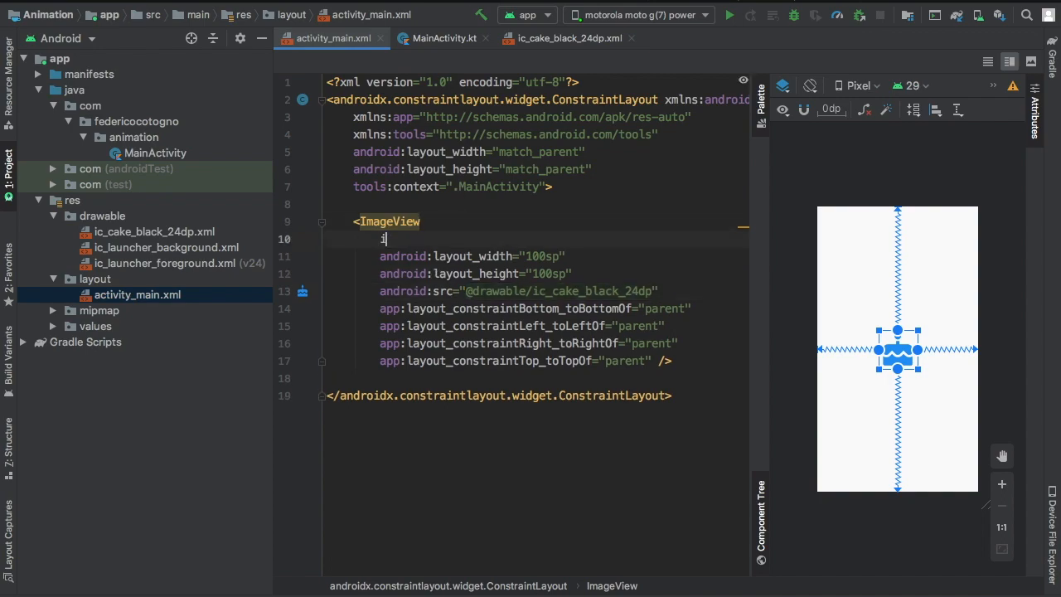
Give the ImageView android:id="@+id/iv_image" and switch to MainActivity.kt.
{"action": "type", "text": "android:id=\"iv"}
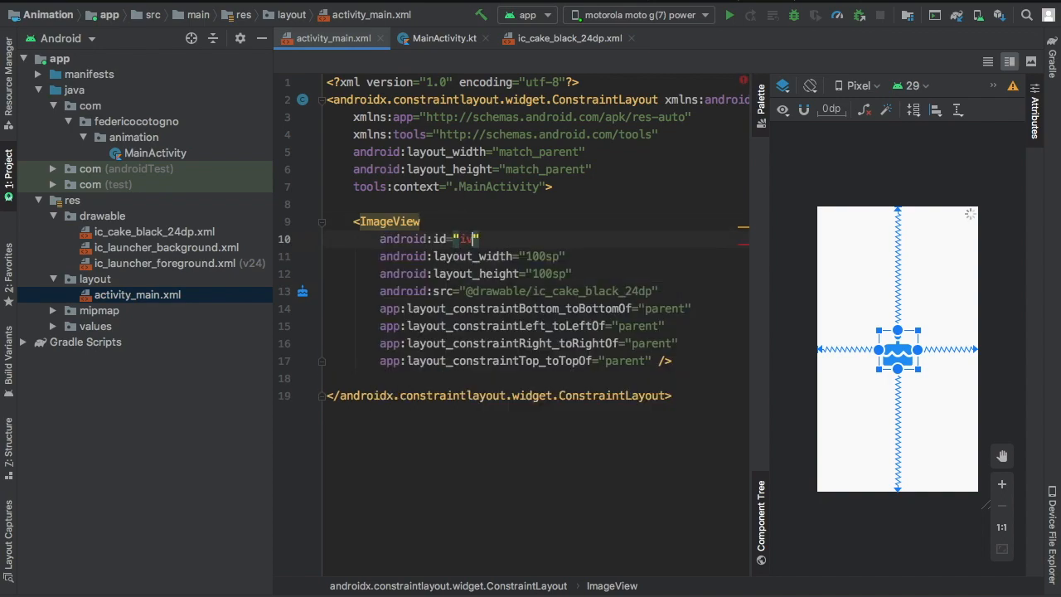
{"action": "type", "text": "v_image"}
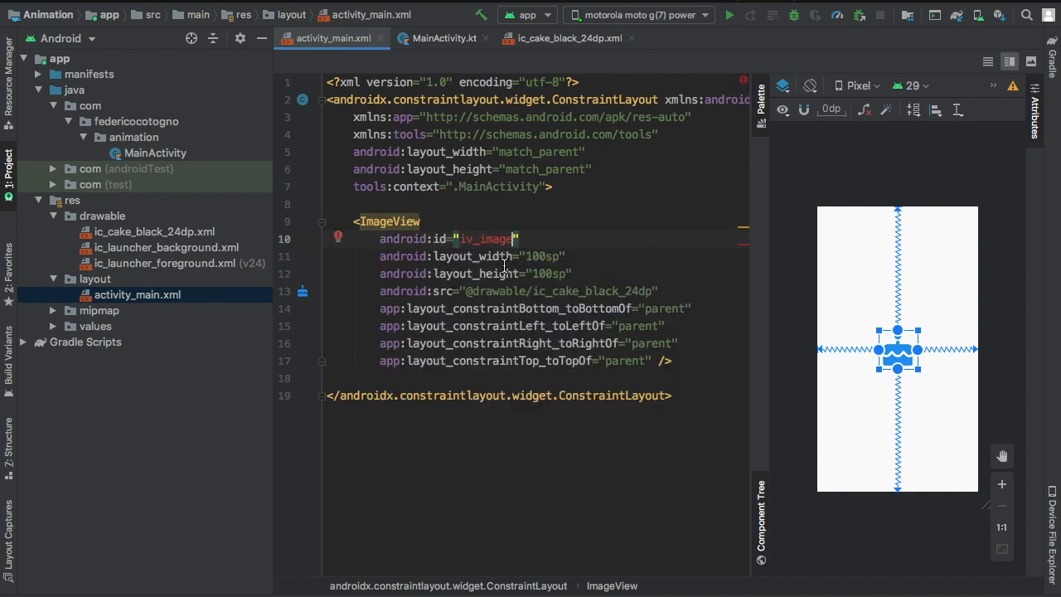
{"action": "type", "text": "@+id/"}
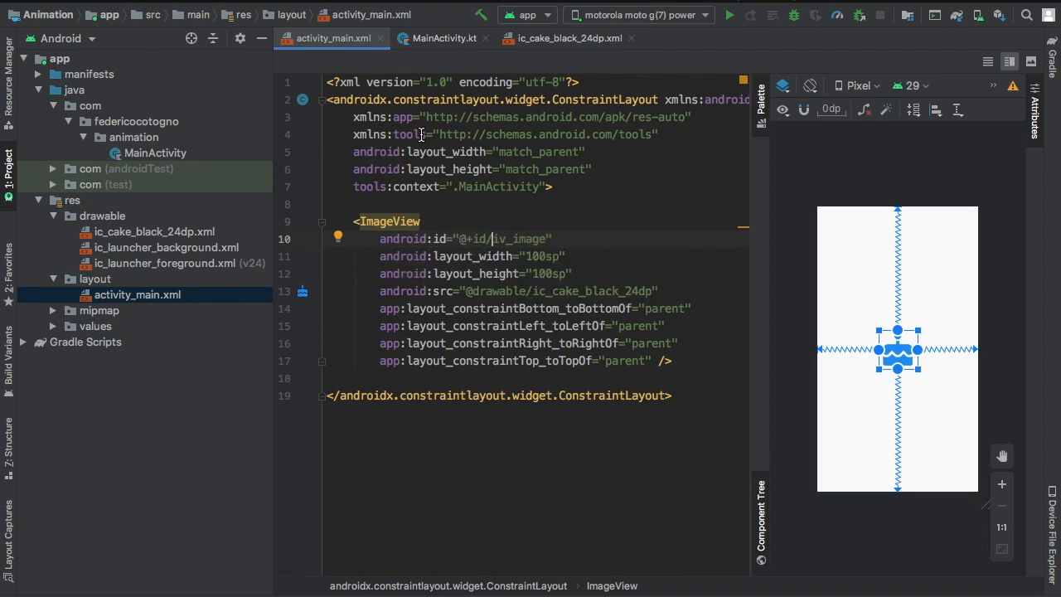
{"action": "left_click", "coordinate": [444, 38]}
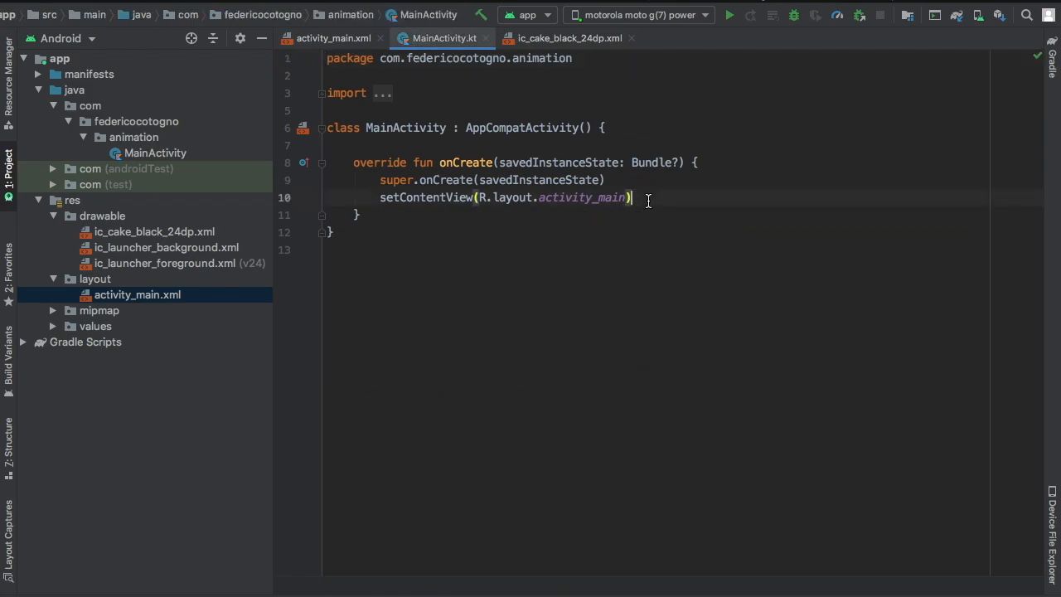
Add an iv_image click listener that calls iv_image.animate().apply { } in onCreate.
{"action": "key", "text": "enter"}
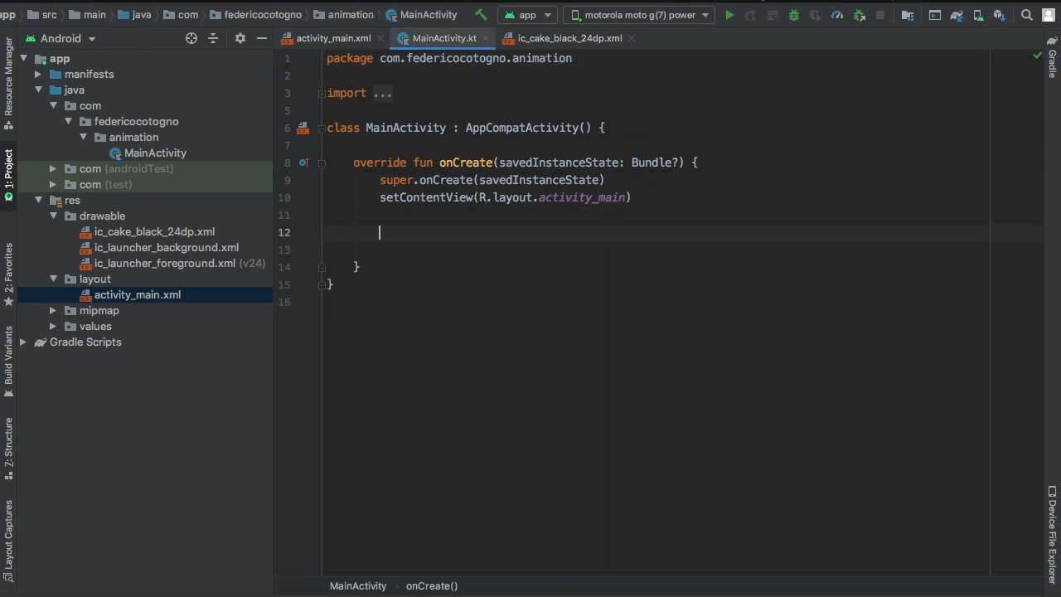
{"action": "type", "text": "iv"}
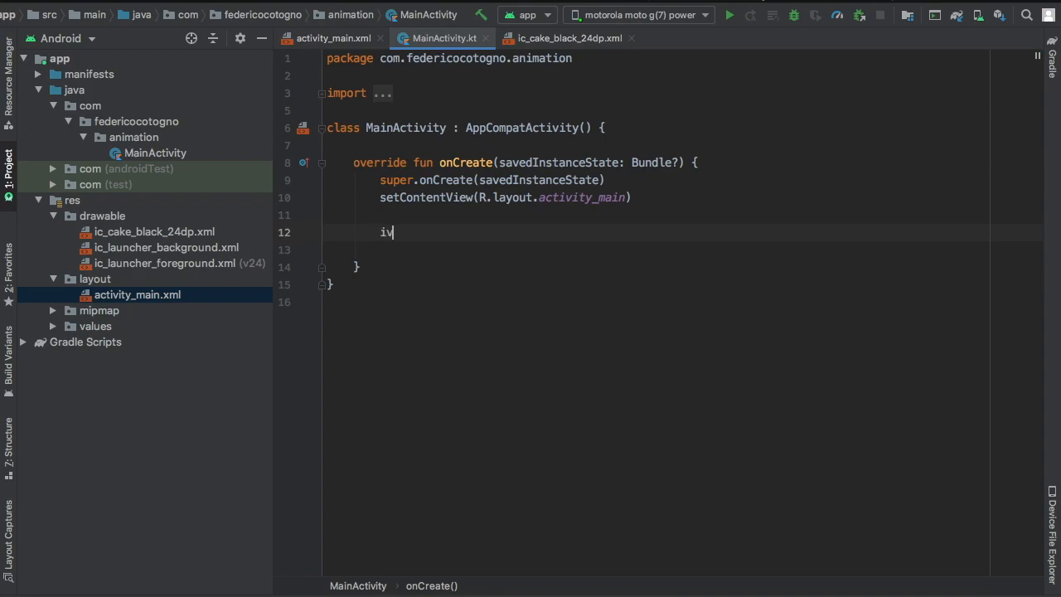
{"action": "type", "text": "iv_image.setOnClickListener {"}
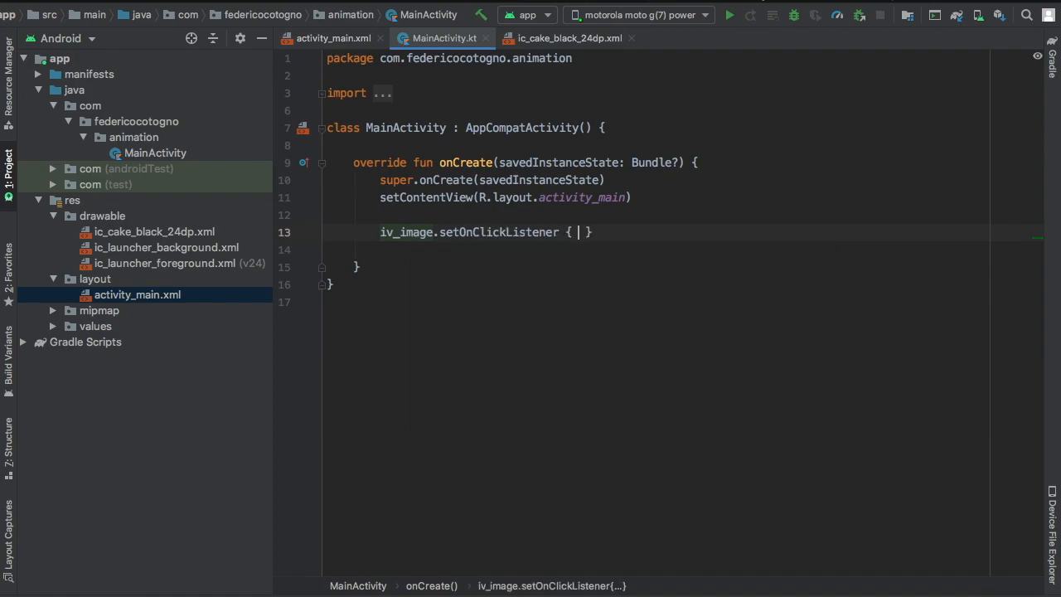
{"action": "type", "text": "i"}
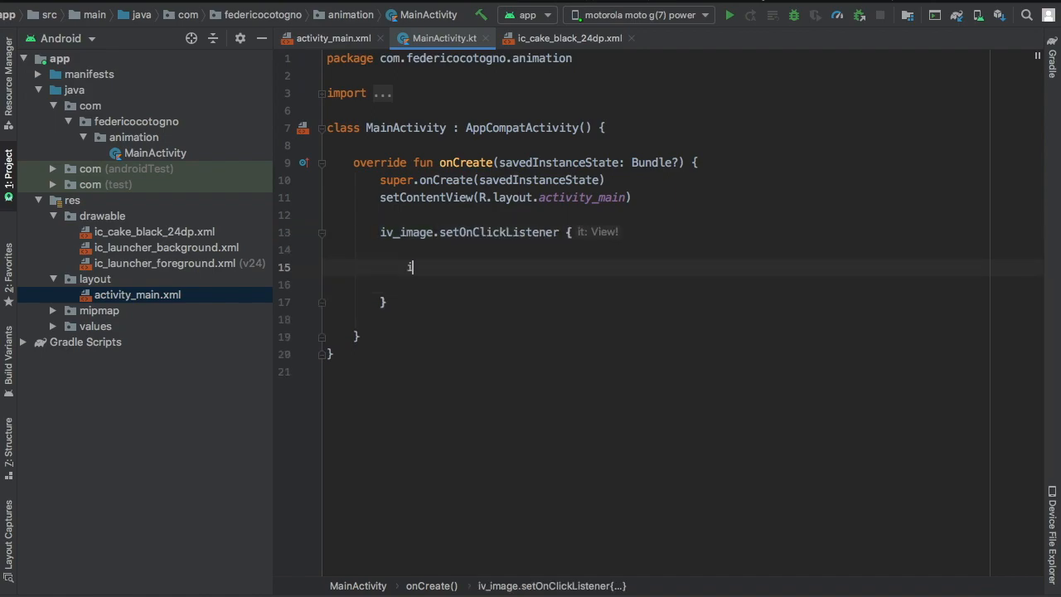
{"action": "type", "text": "iv_"}
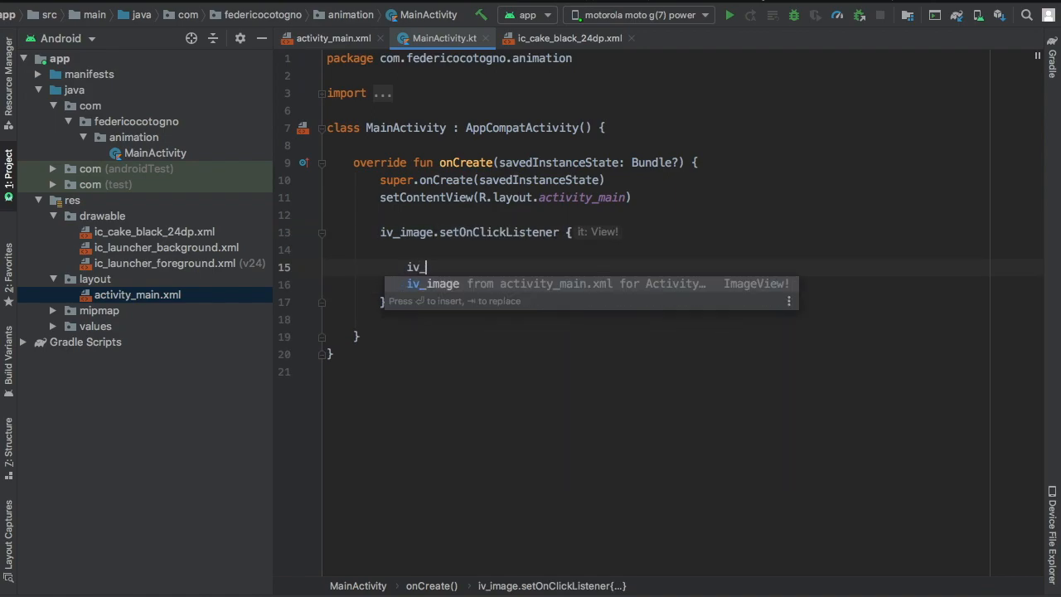
{"action": "type", "text": "image.animate("}
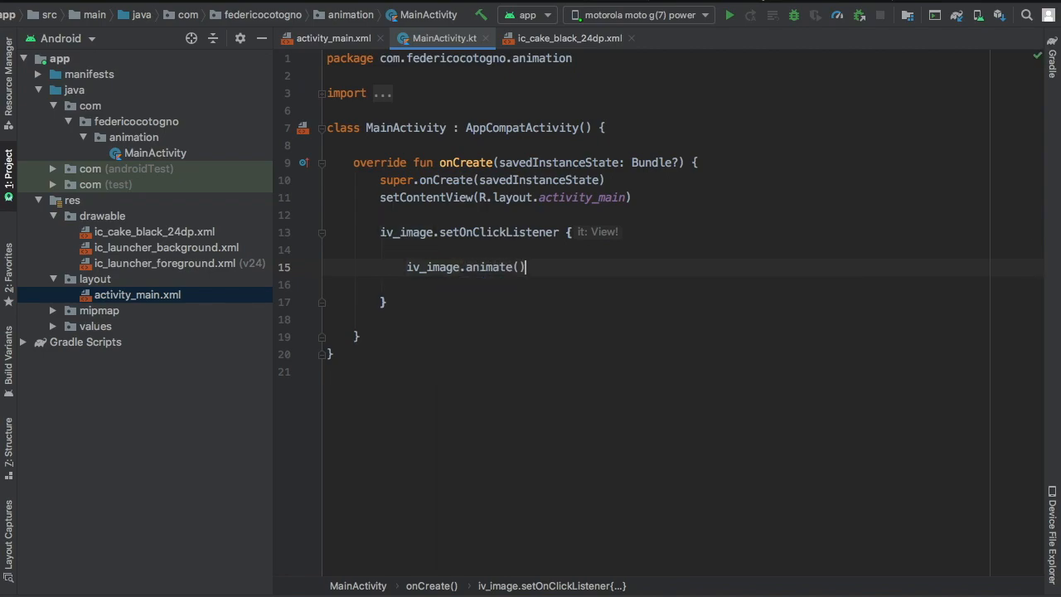
{"action": "type", "text": ".a"}
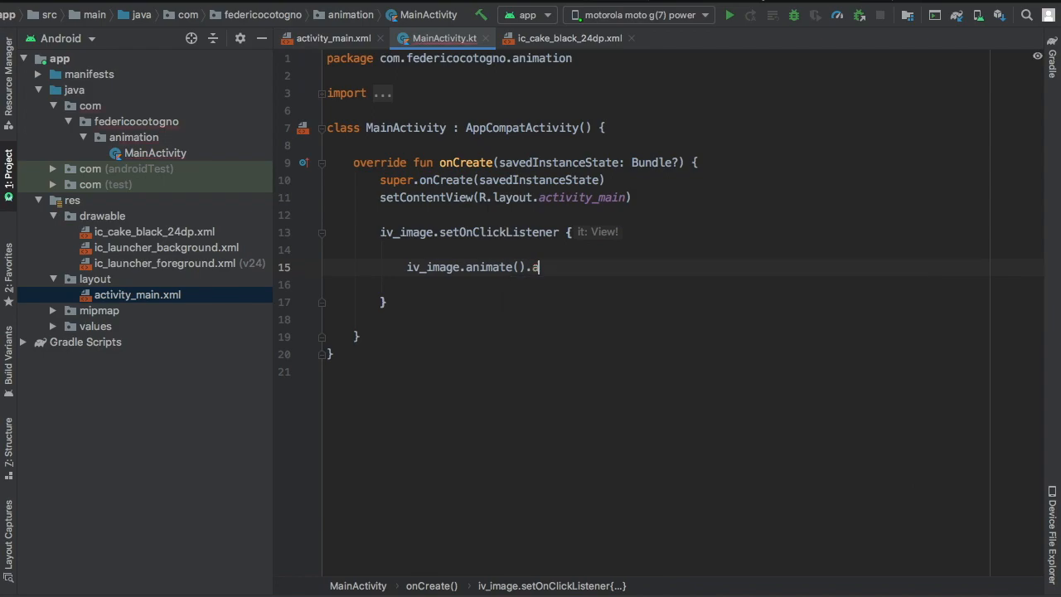
{"action": "type", "text": "apply {"}
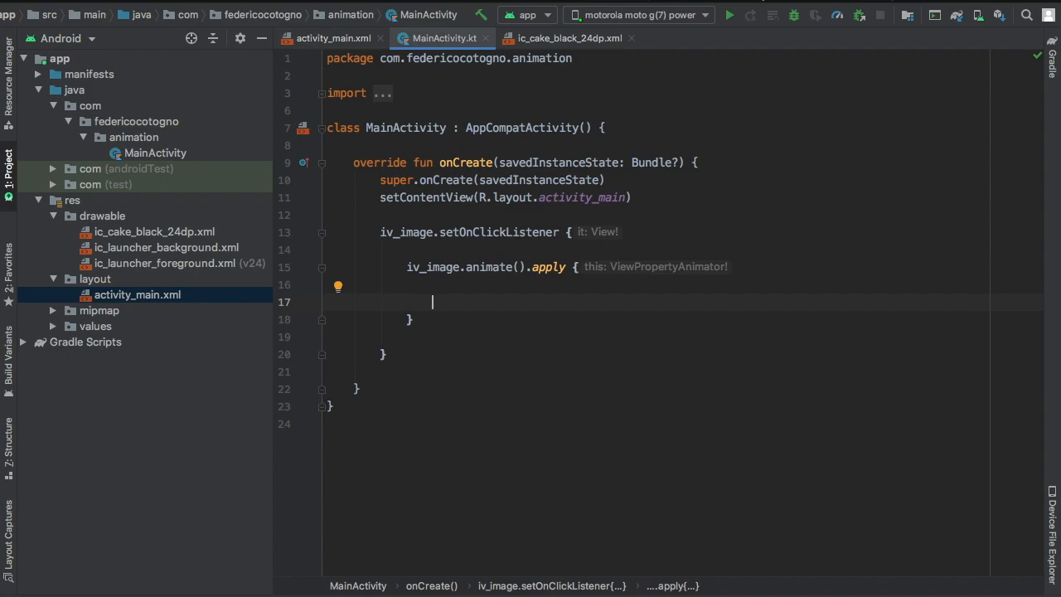
Set duration = 1000 inside the apply block.
{"action": "type", "text": "duration ="}
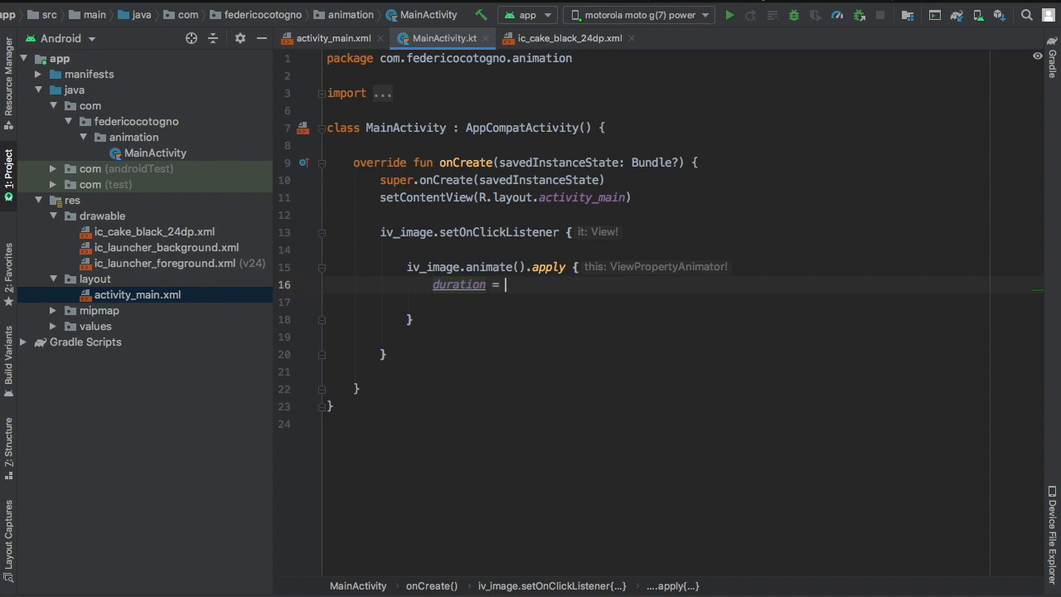
{"action": "type", "text": "1000"}
{"action": "type", "text": "r"}
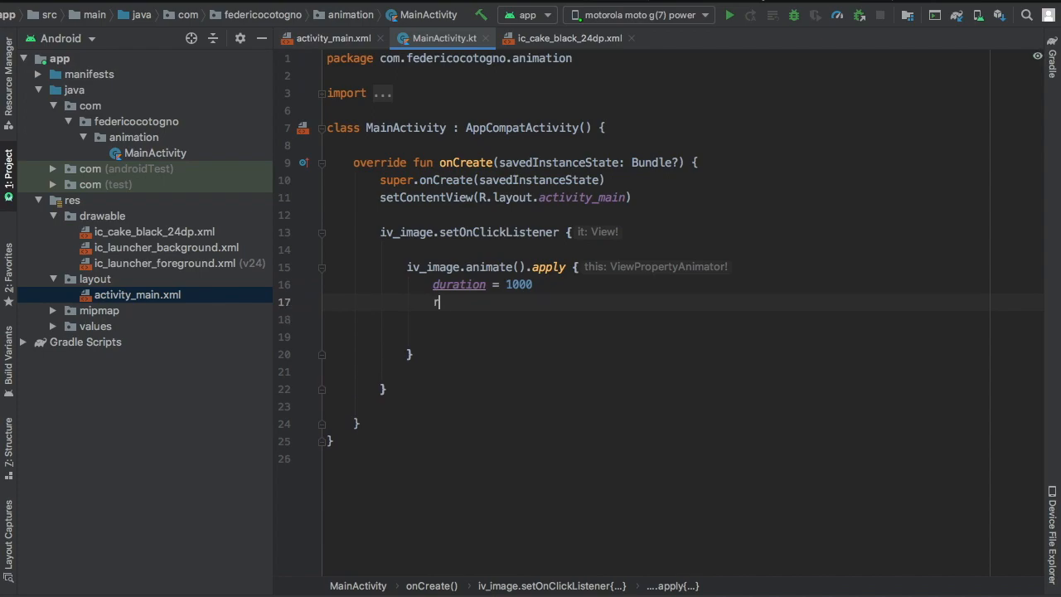
Add rotationYBy(360f) below duration, trying a rotationX(360f) line and removing it.
{"action": "type", "text": "otationXBy("}
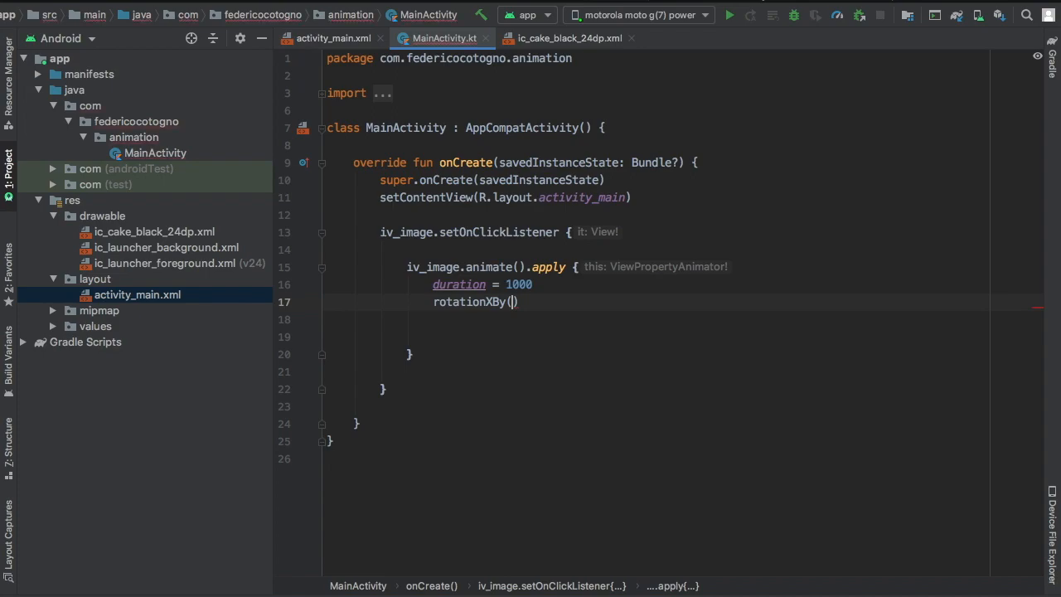
{"action": "type", "text": "260f"}
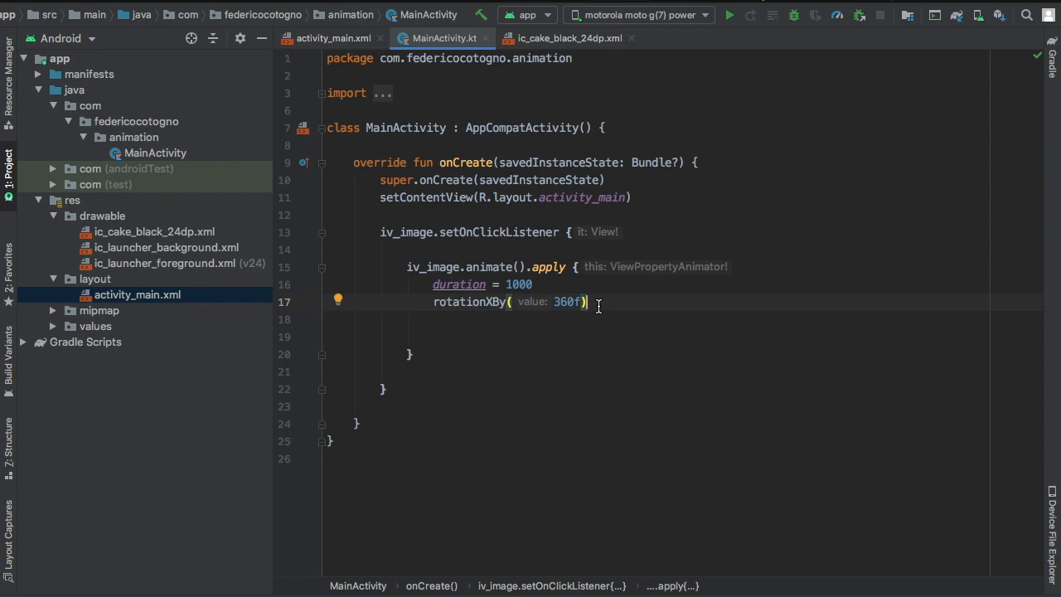
{"action": "mouse_move", "coordinate": [599, 327]}
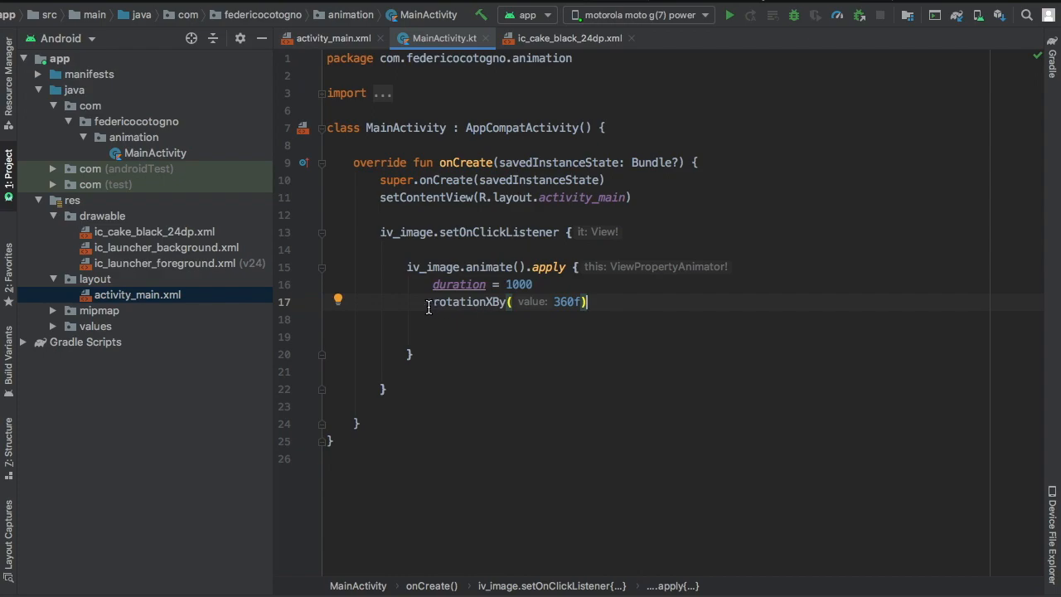
{"action": "type", "text": "r"}
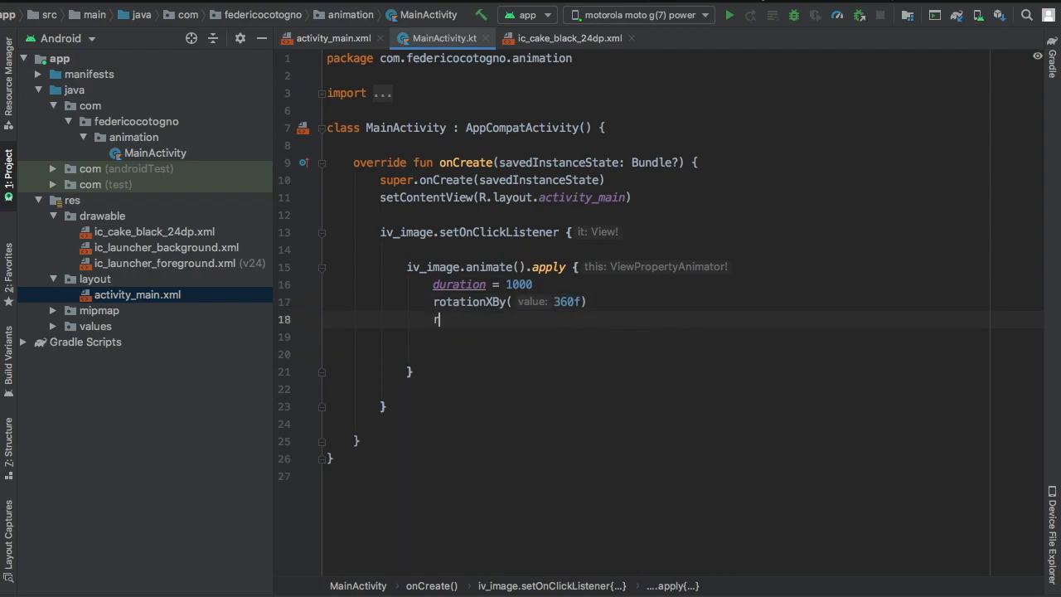
{"action": "type", "text": "otationX(2"}
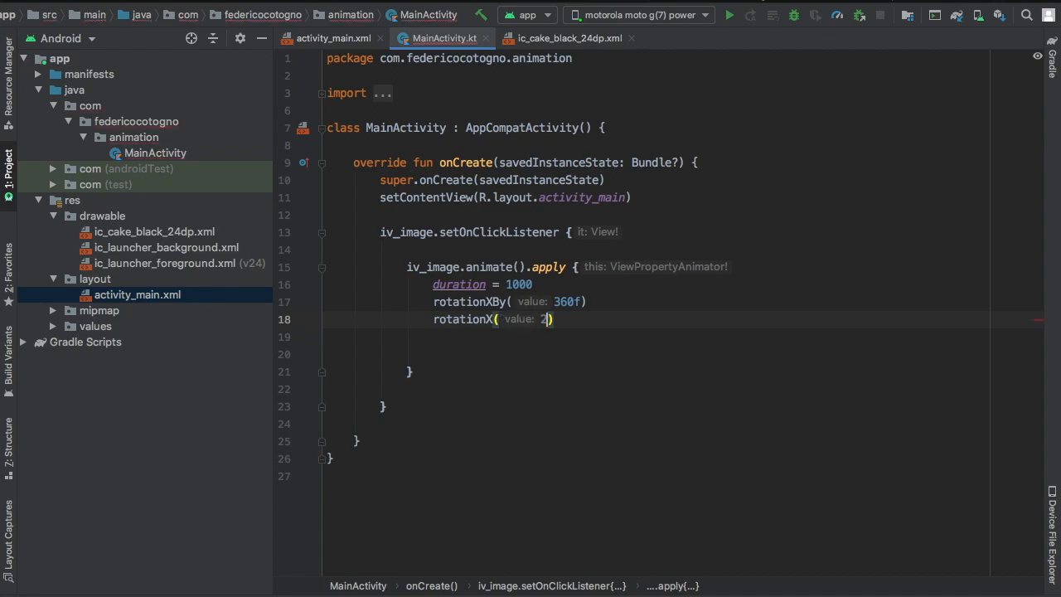
{"action": "type", "text": "60f"}
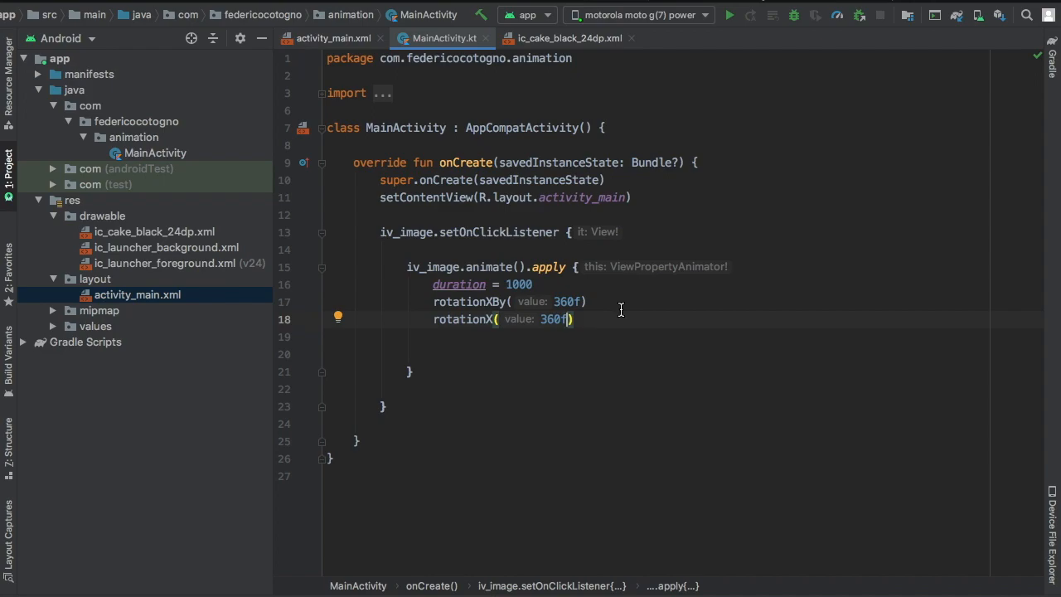
{"action": "double_click", "coordinate": [567, 302]}
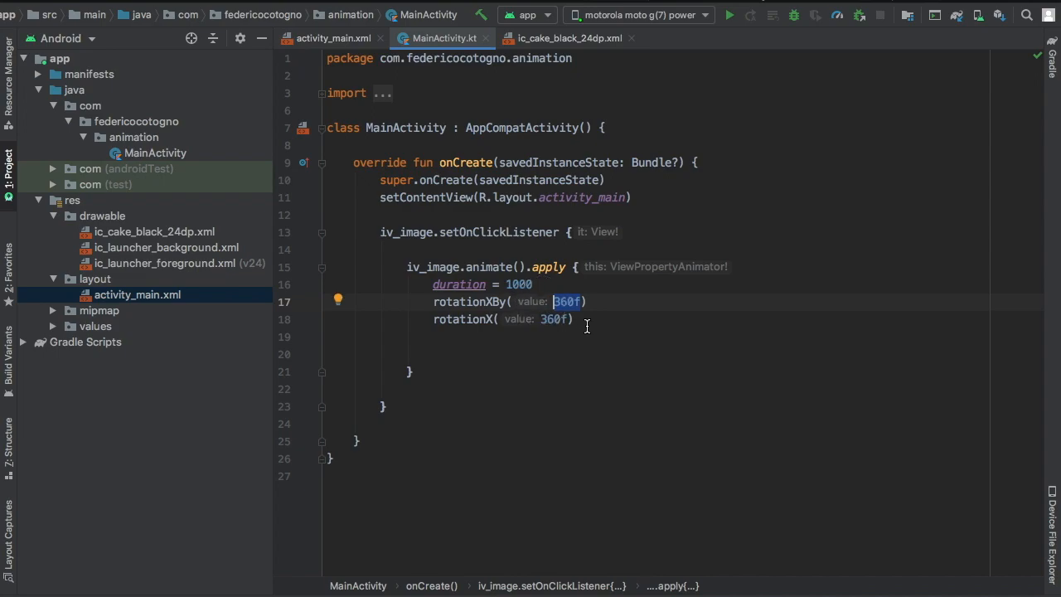
{"action": "mouse_move", "coordinate": [595, 318]}
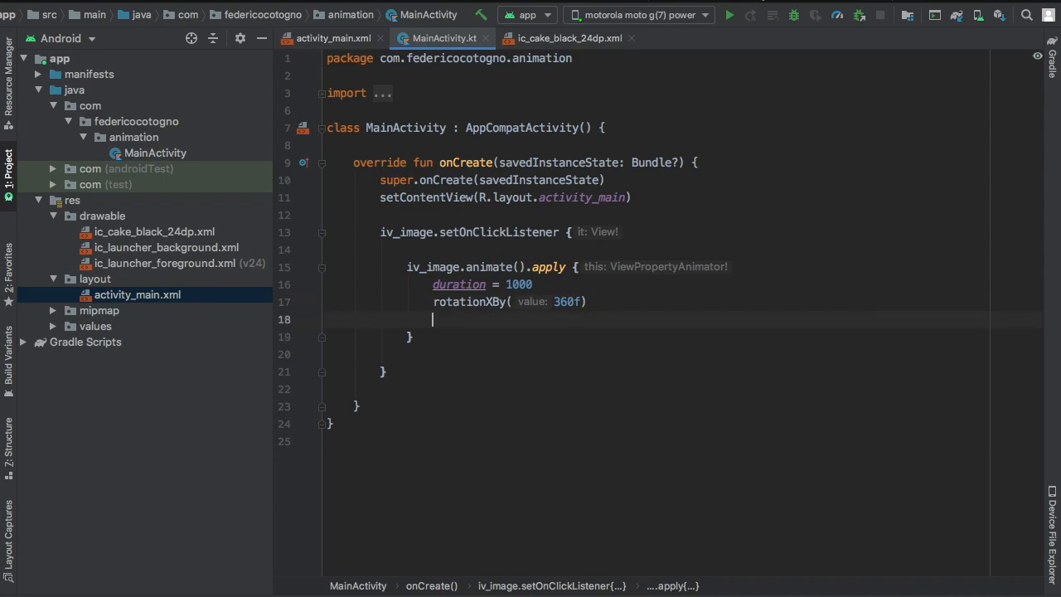
End the apply block with .start(), run the app on the phone and tap the cake to test.
{"action": "type", "text": ".start("}
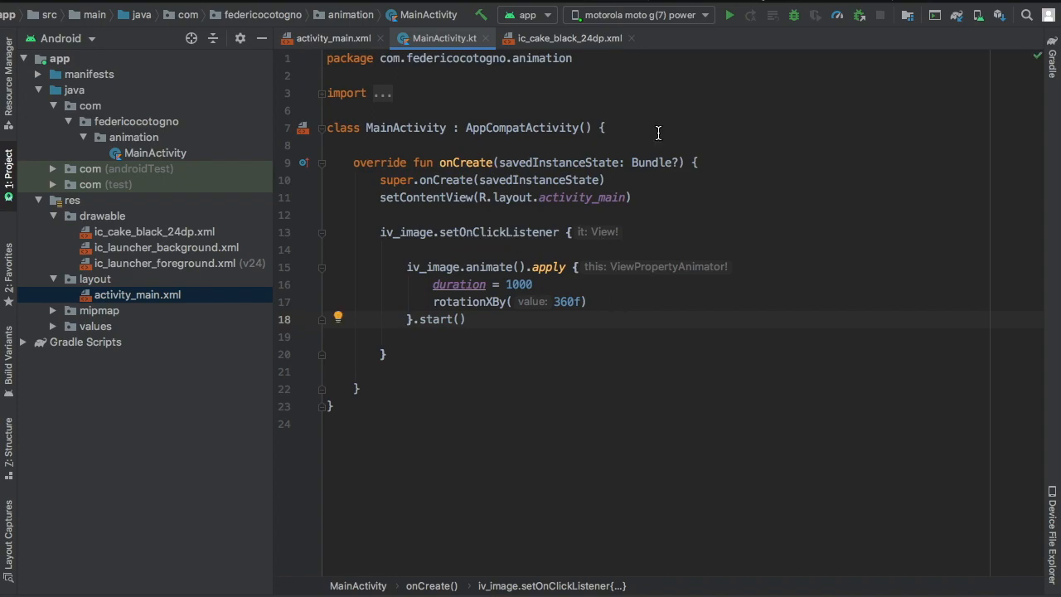
{"action": "left_click", "coordinate": [728, 15]}
{"action": "type", "text": "Y"}
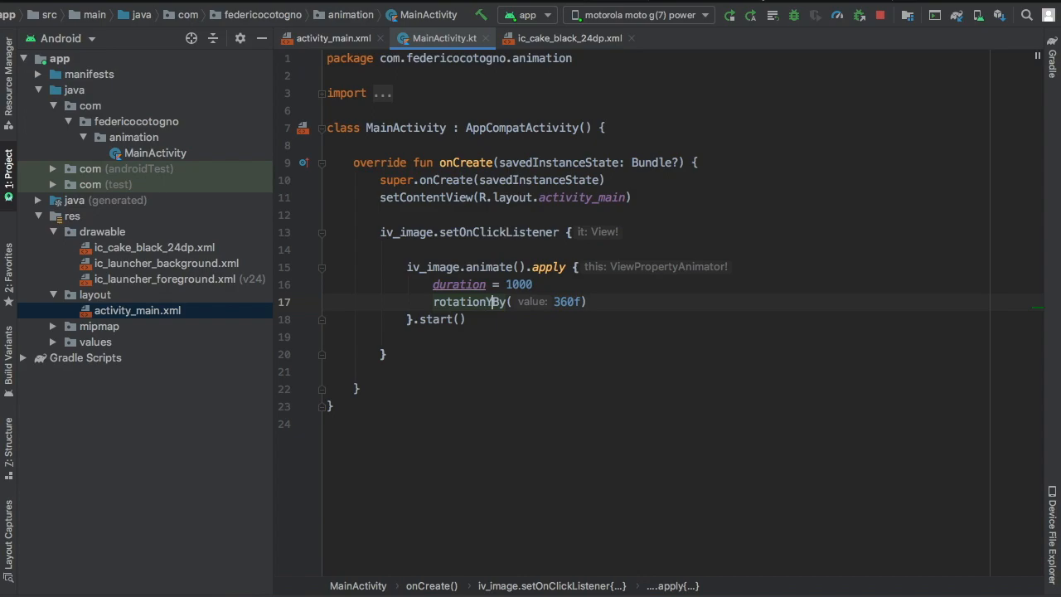
{"action": "left_click", "coordinate": [728, 15]}
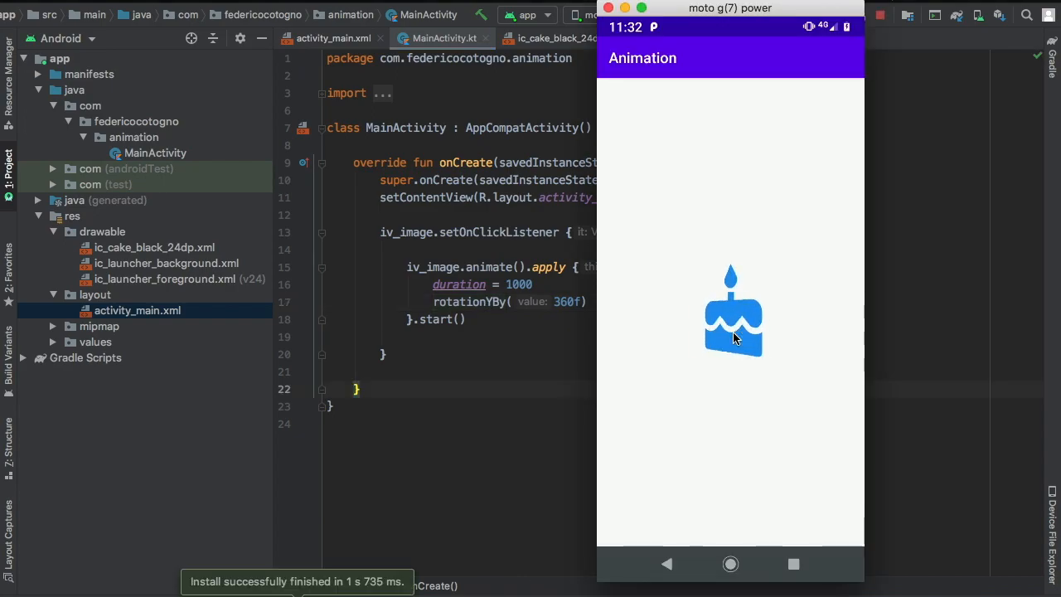
{"action": "left_click", "coordinate": [733, 335]}
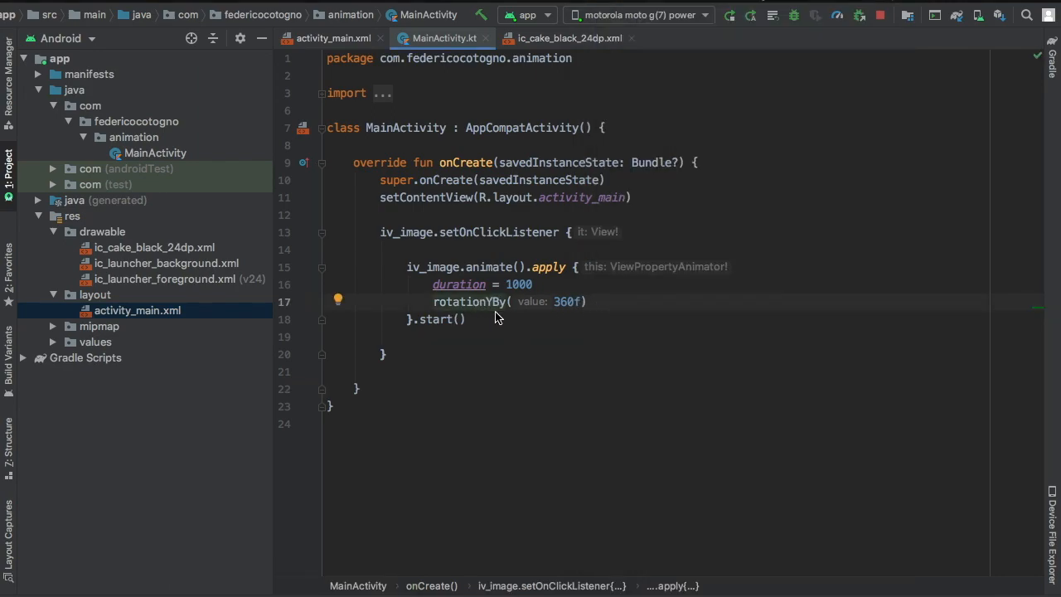
{"action": "mouse_move", "coordinate": [494, 328]}
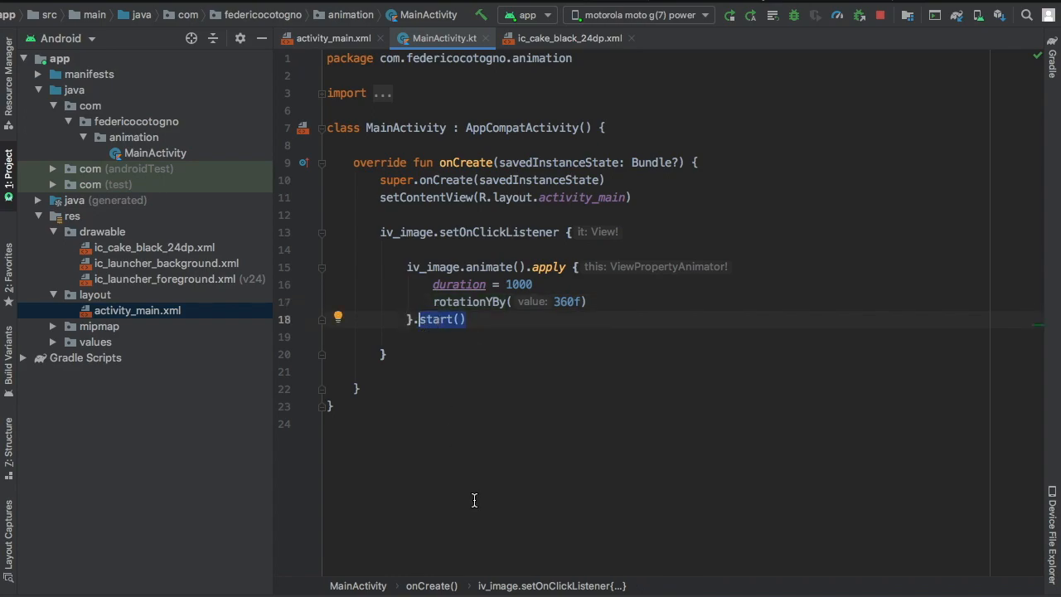
Chain .withEndAction { } after the apply block, keeping rotationYBy(360f) in the first spin.
{"action": "type", "text": "withEndAction {"}
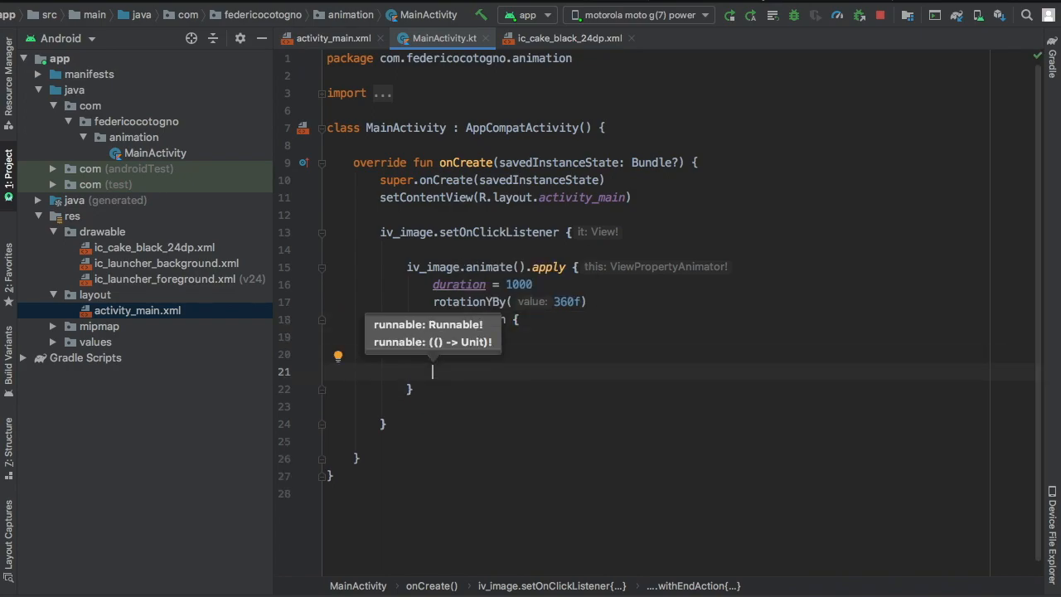
{"action": "type", "text": "Toast."}
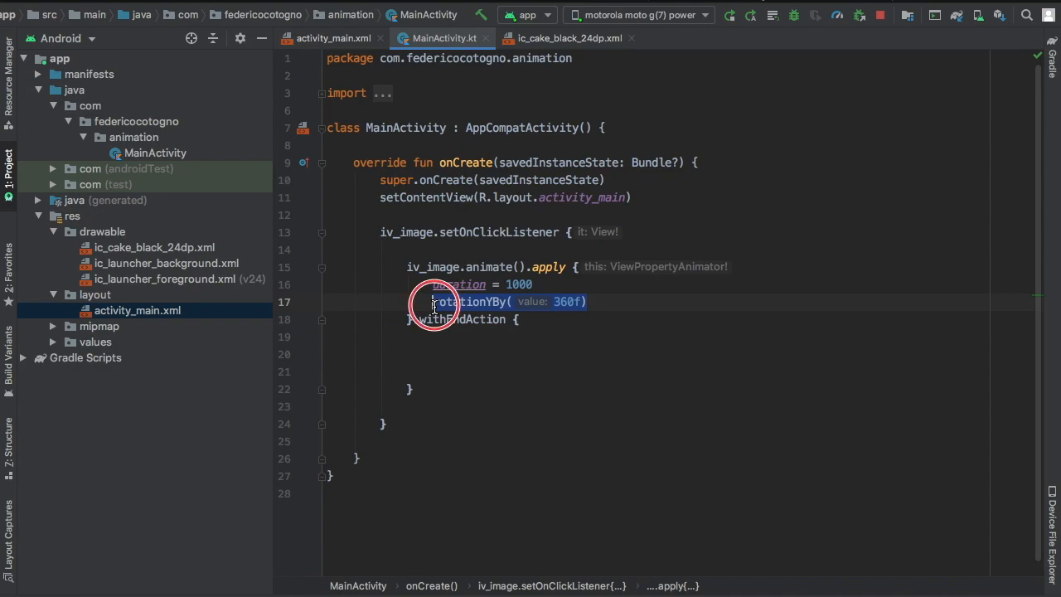
{"action": "type", "text": "rotationYBy(360f)"}
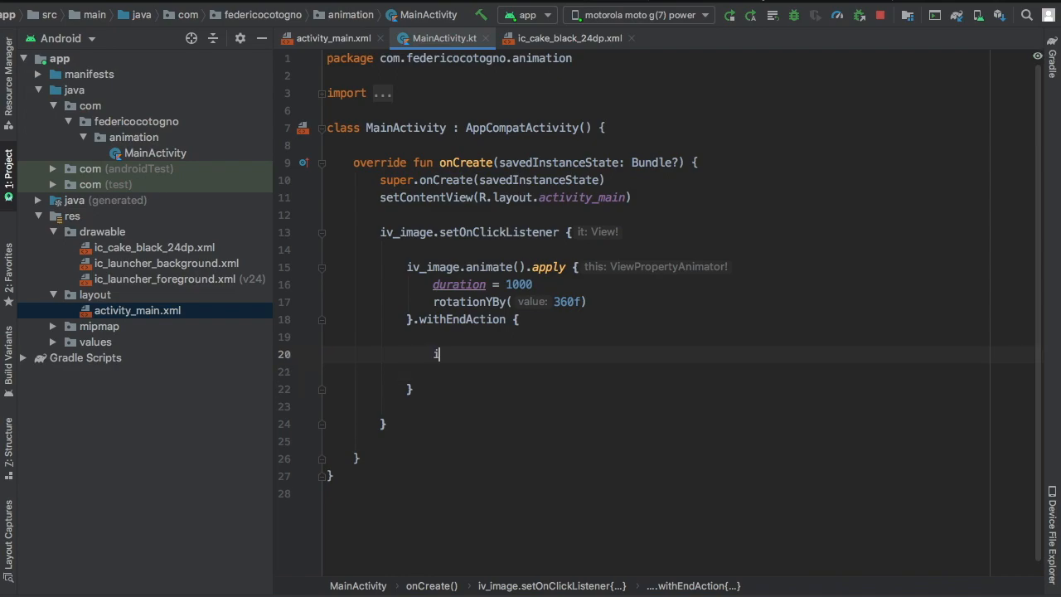
Inside withEndAction write iv_image.animate().apply { duration = 1000; rotationYBy(3600f) }.
{"action": "type", "text": "v_image"}
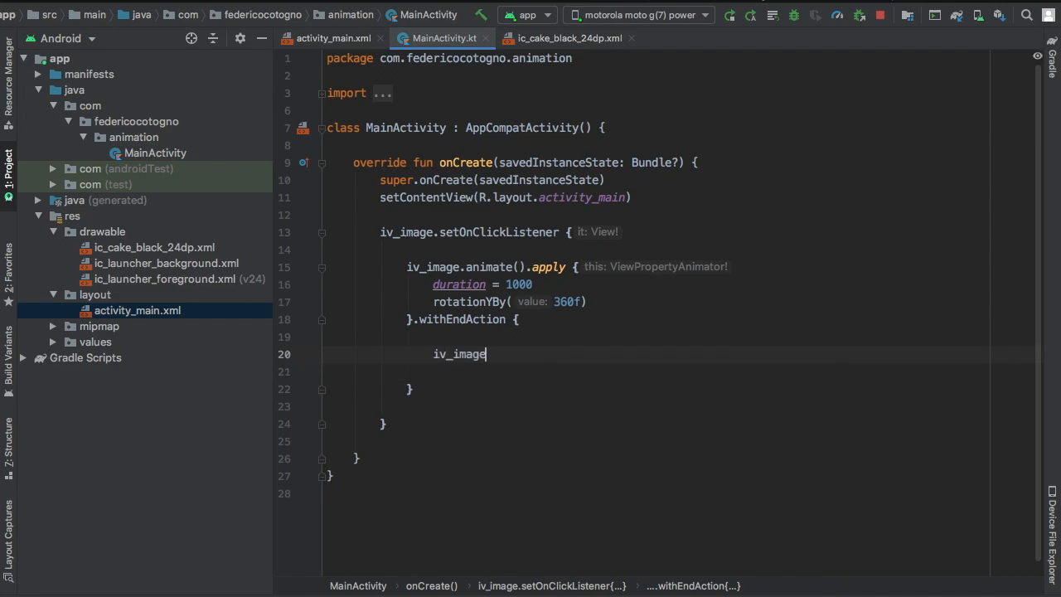
{"action": "type", "text": ".animate()"}
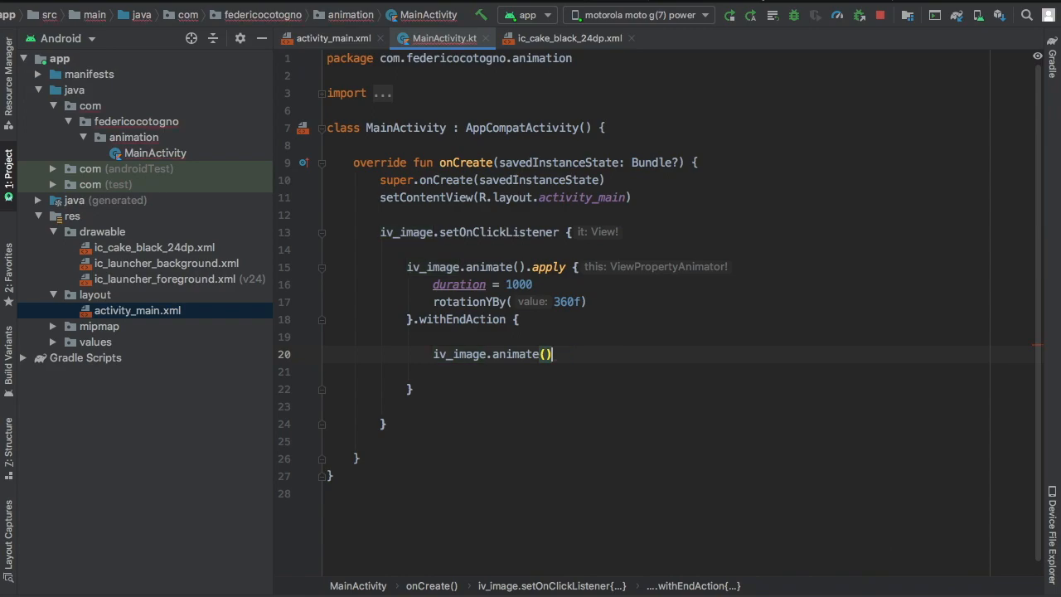
{"action": "type", "text": ".apply {"}
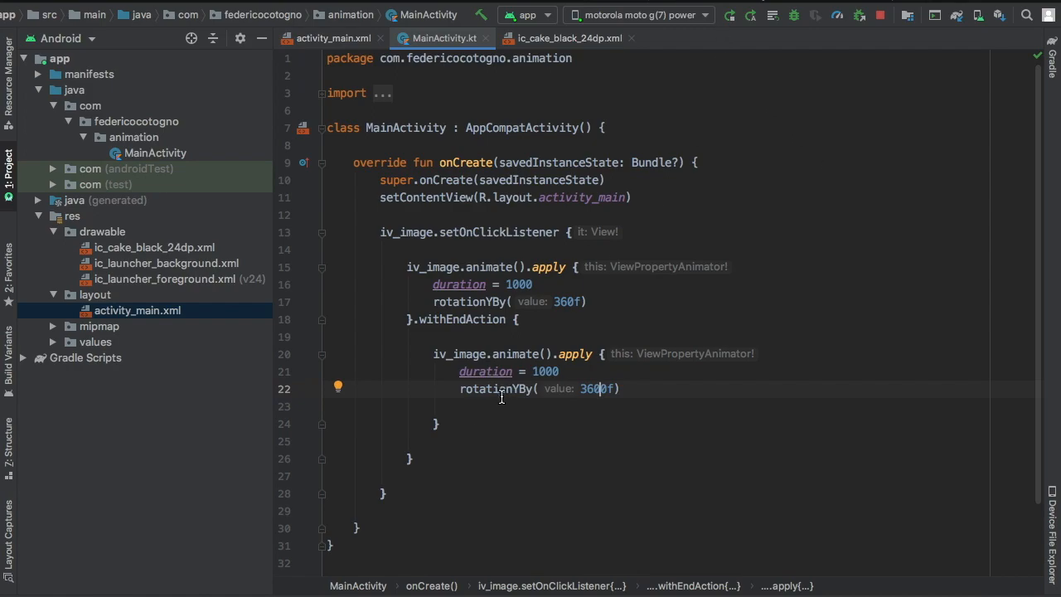
End the inner 3600f apply block with .start() and reinstall the app on the phone.
{"action": "type", "text": ".start("}
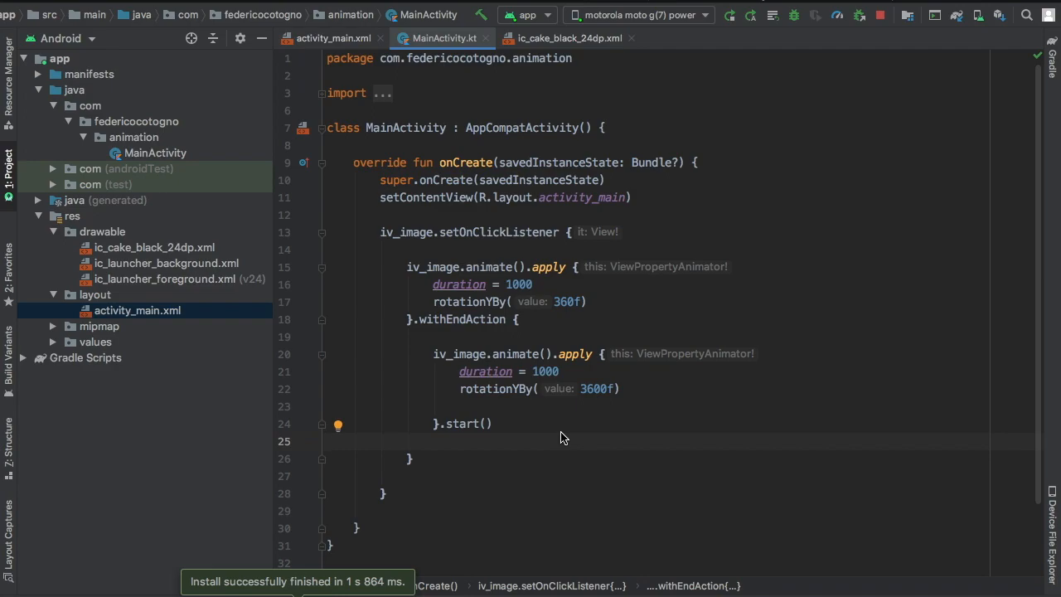
{"action": "mouse_move", "coordinate": [776, 199]}
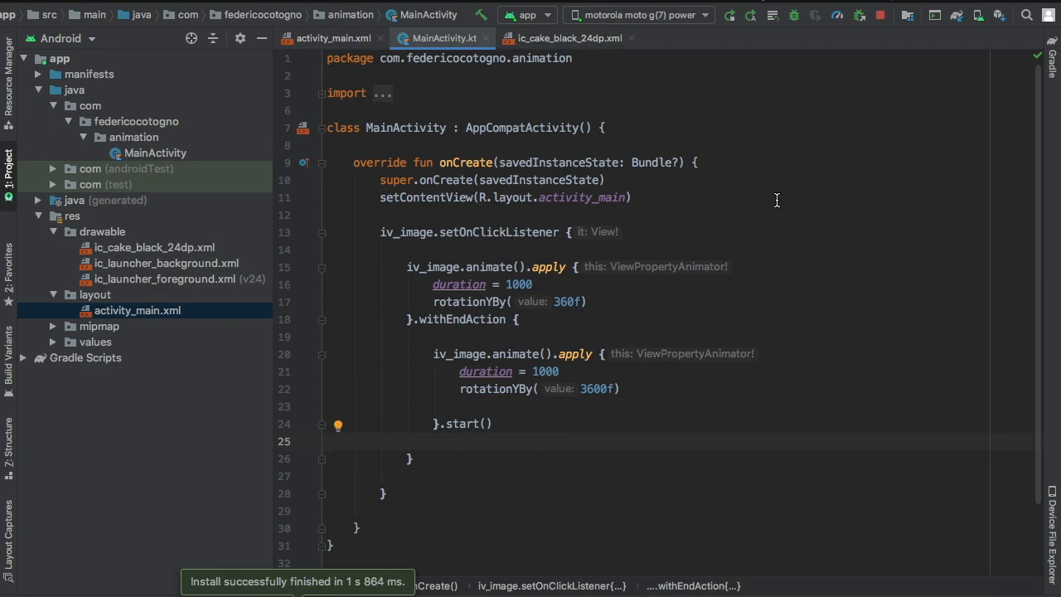
{"action": "mouse_move", "coordinate": [869, 252]}
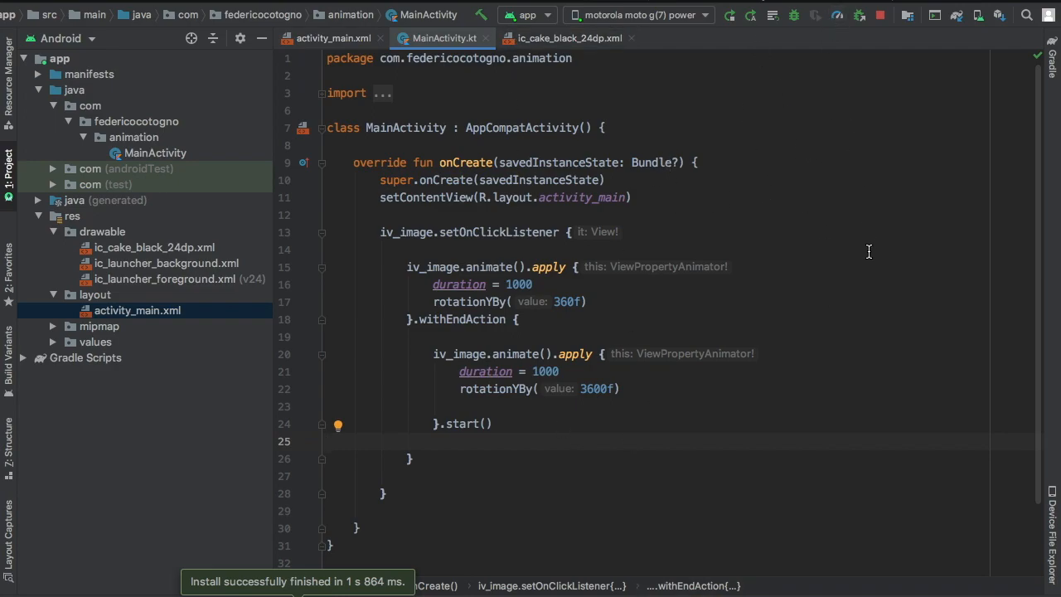